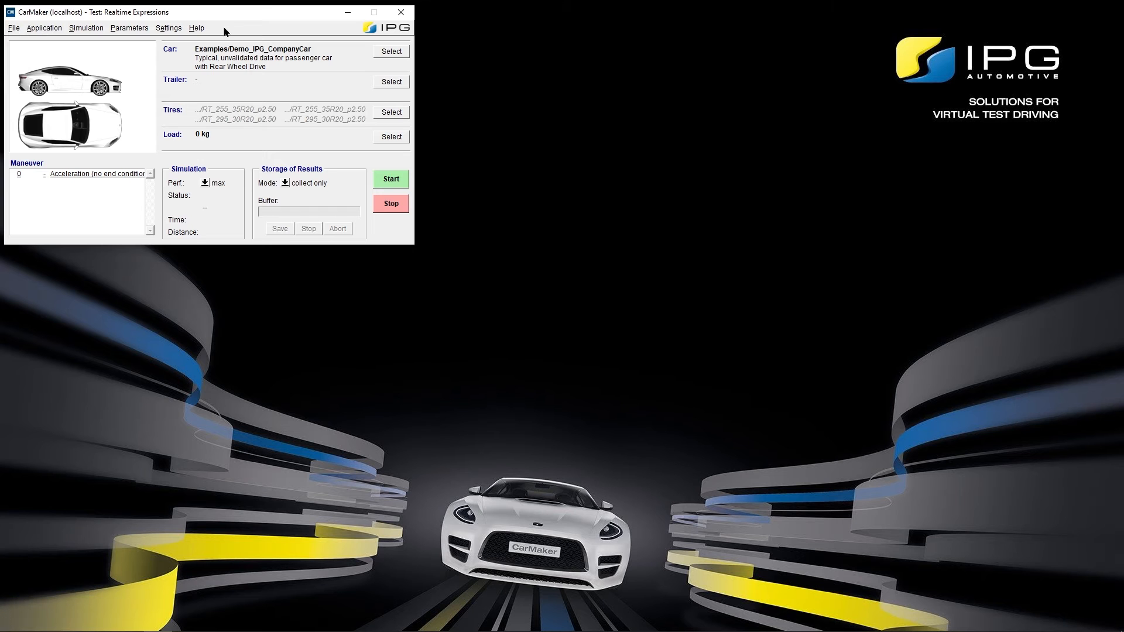
- Open the maneuver editor for the Realtime Expressions test to review its acceleration step
{"action": "double_click", "coordinate": [94, 174]}
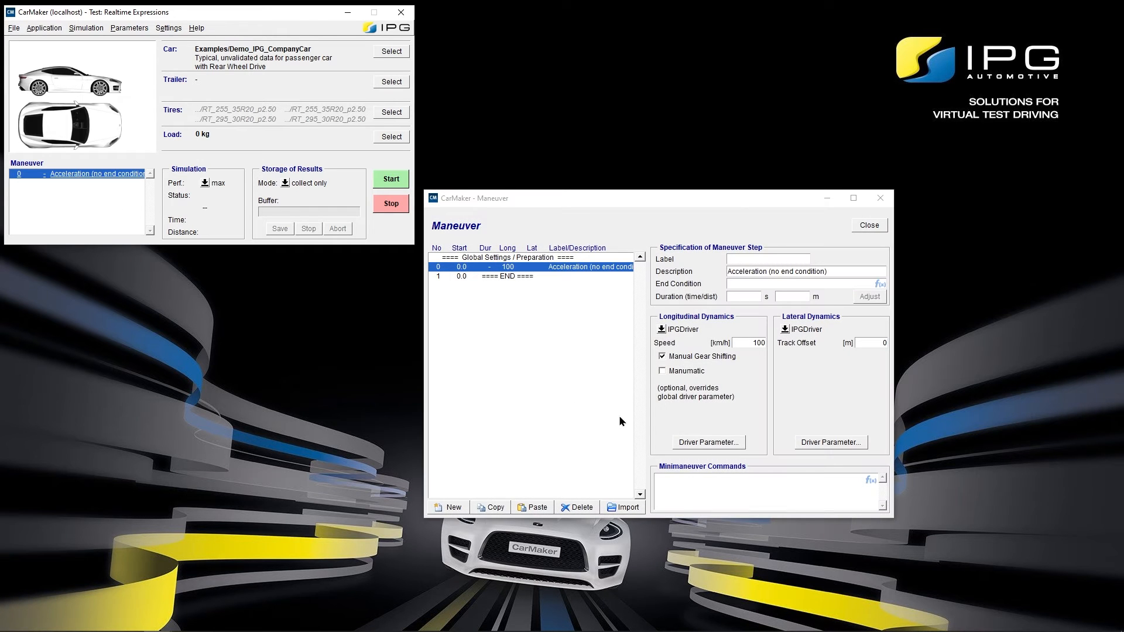
{"action": "mouse_move", "coordinate": [835, 480]}
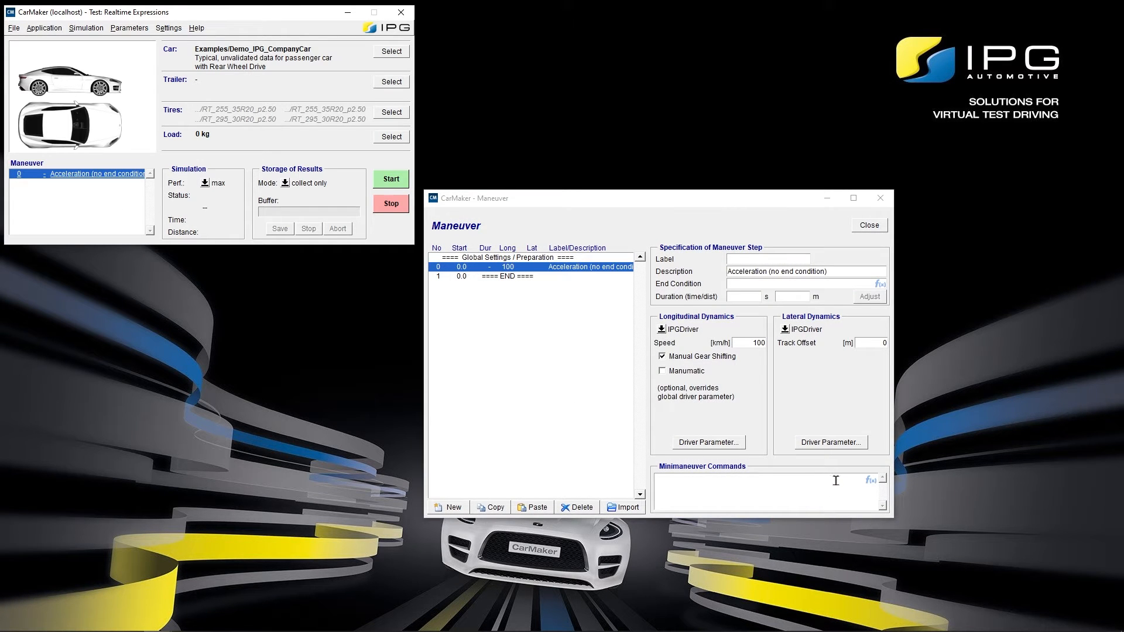
{"action": "mouse_move", "coordinate": [837, 483]}
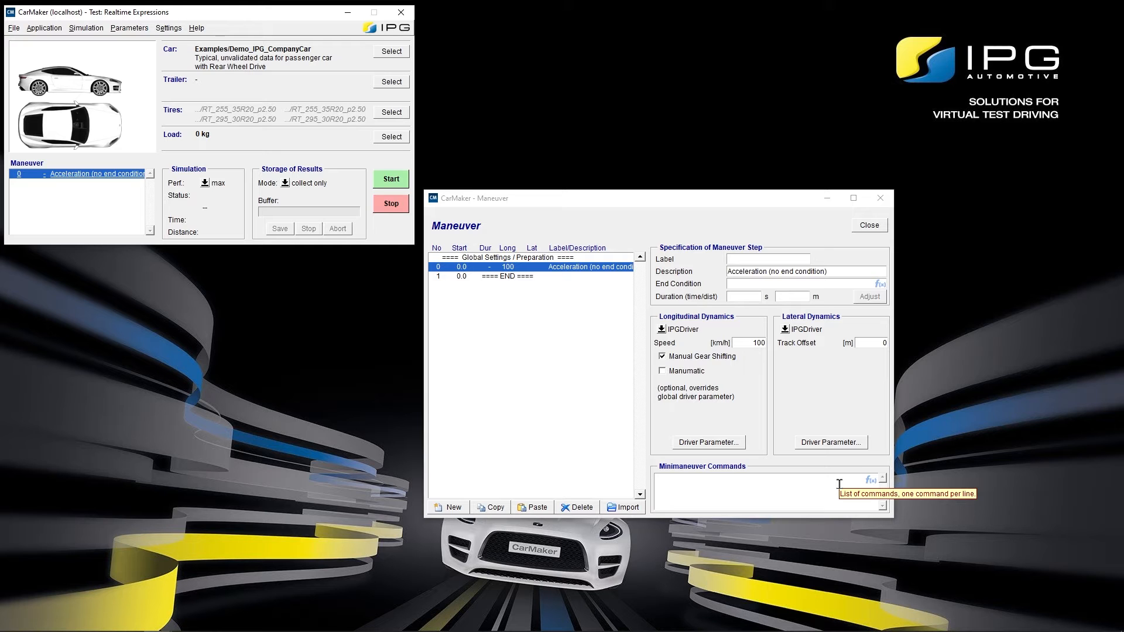
{"action": "mouse_move", "coordinate": [849, 388]}
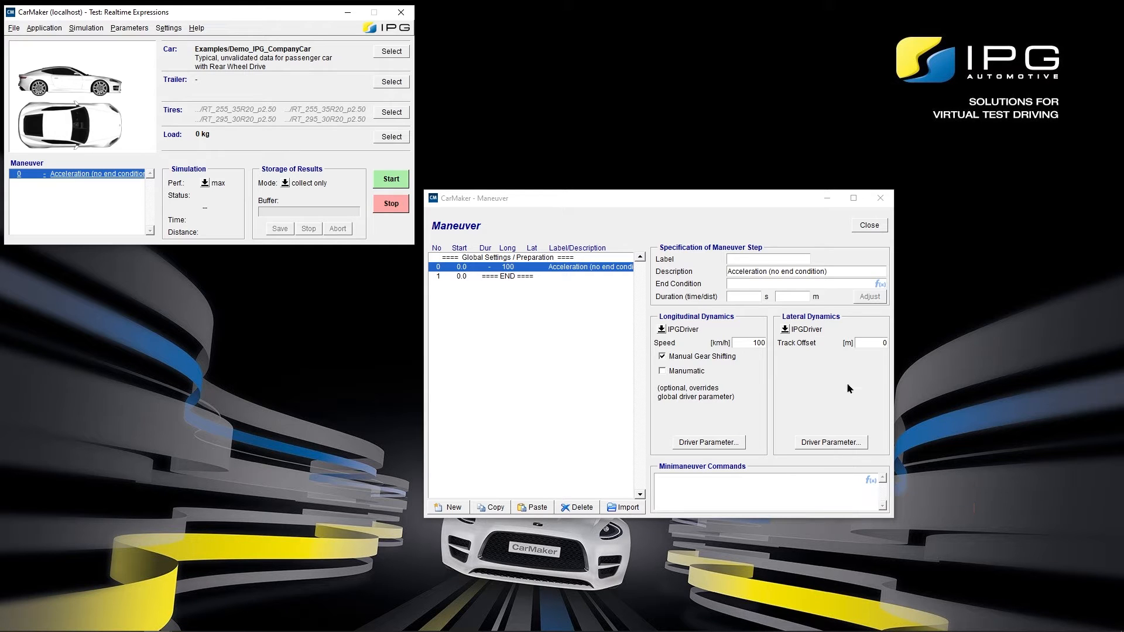
{"action": "mouse_move", "coordinate": [819, 283]}
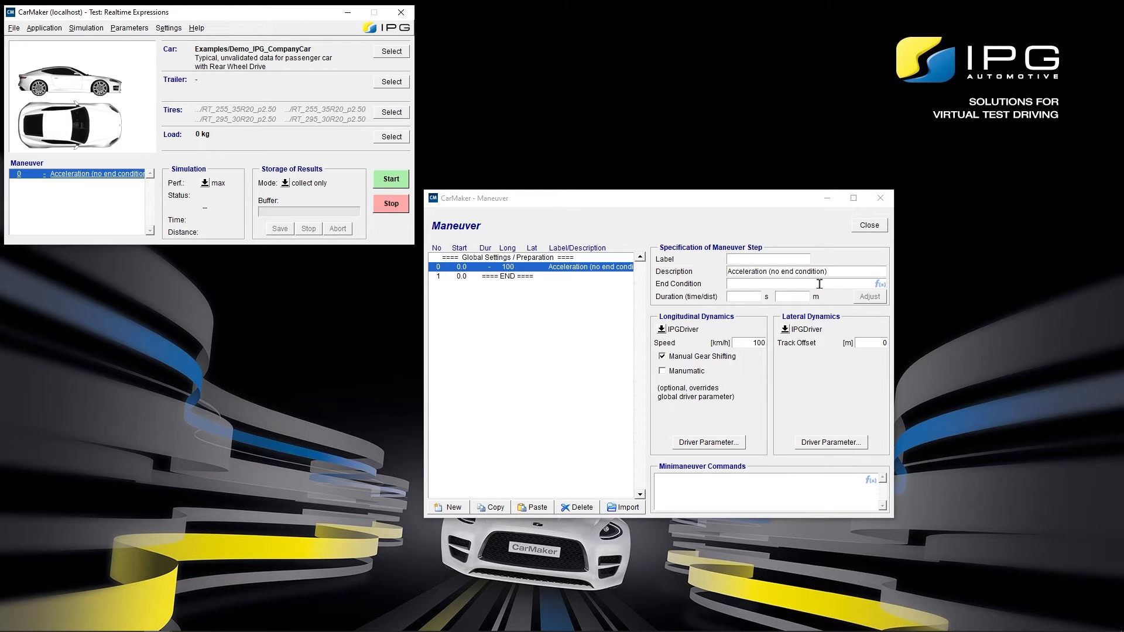
{"action": "mouse_move", "coordinate": [809, 463]}
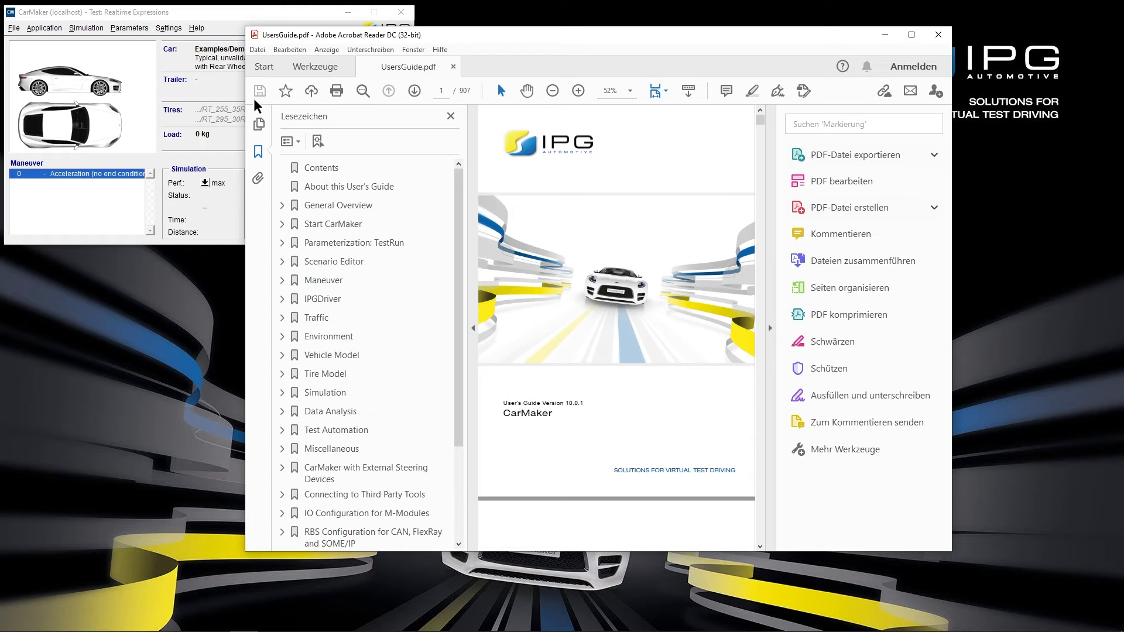
- Jump to the Realtime Expressions chapter (page 881) via the Bookmarks pane
{"action": "left_click", "coordinate": [344, 501]}
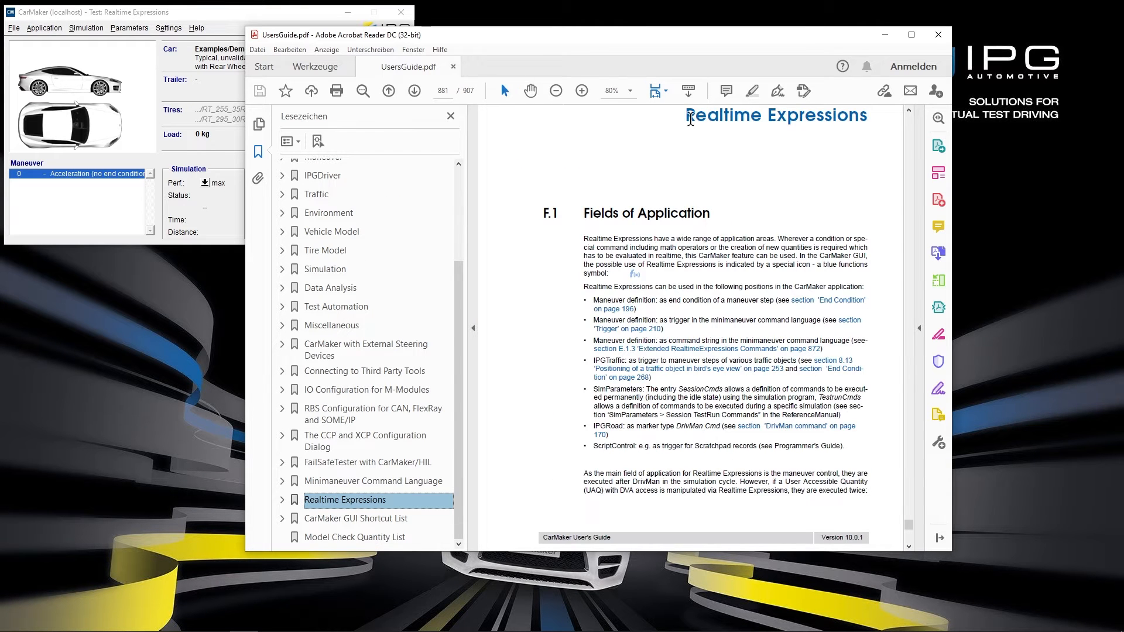
{"action": "double_click", "coordinate": [774, 116]}
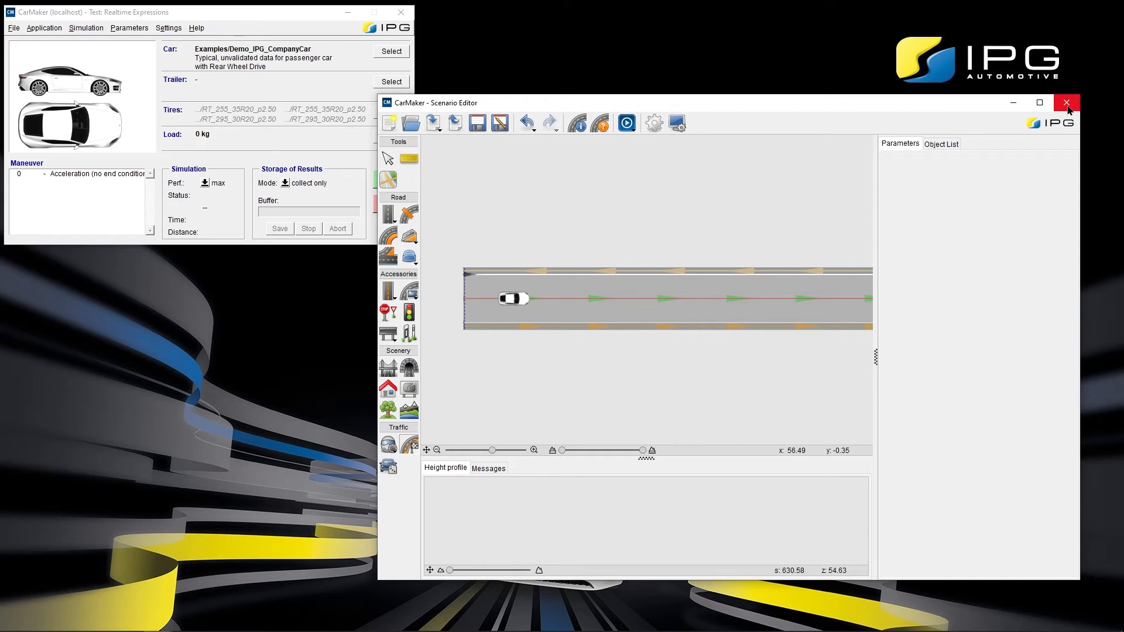
- Close the Scenario Editor, recheck the Acceleration maneuver step, and close the maneuver dialog
{"action": "left_click", "coordinate": [1066, 103]}
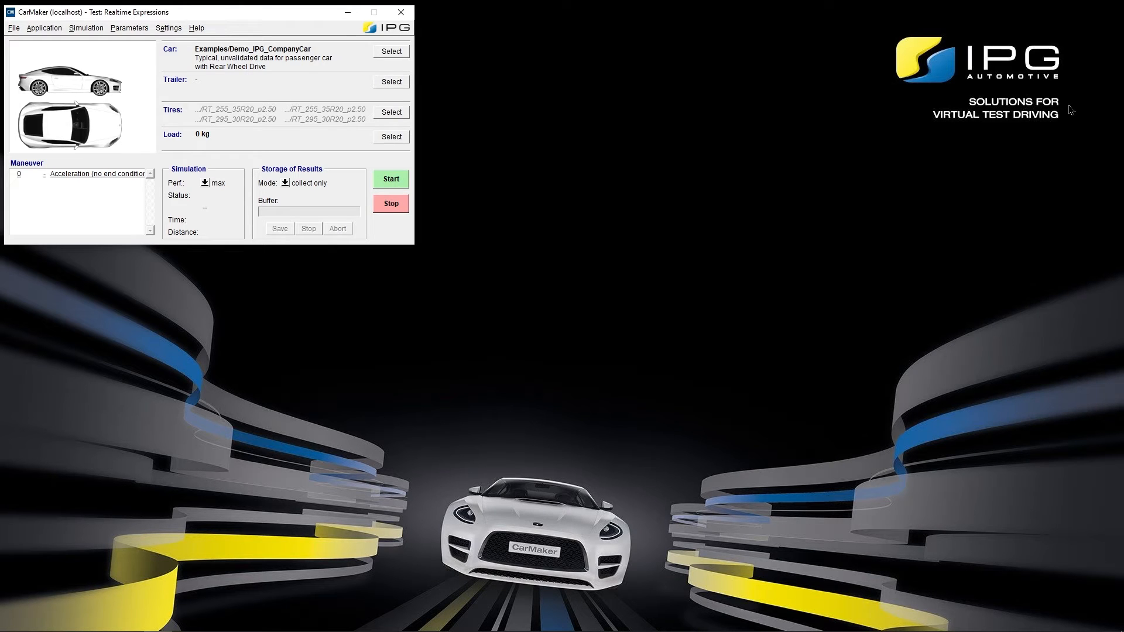
{"action": "double_click", "coordinate": [85, 173]}
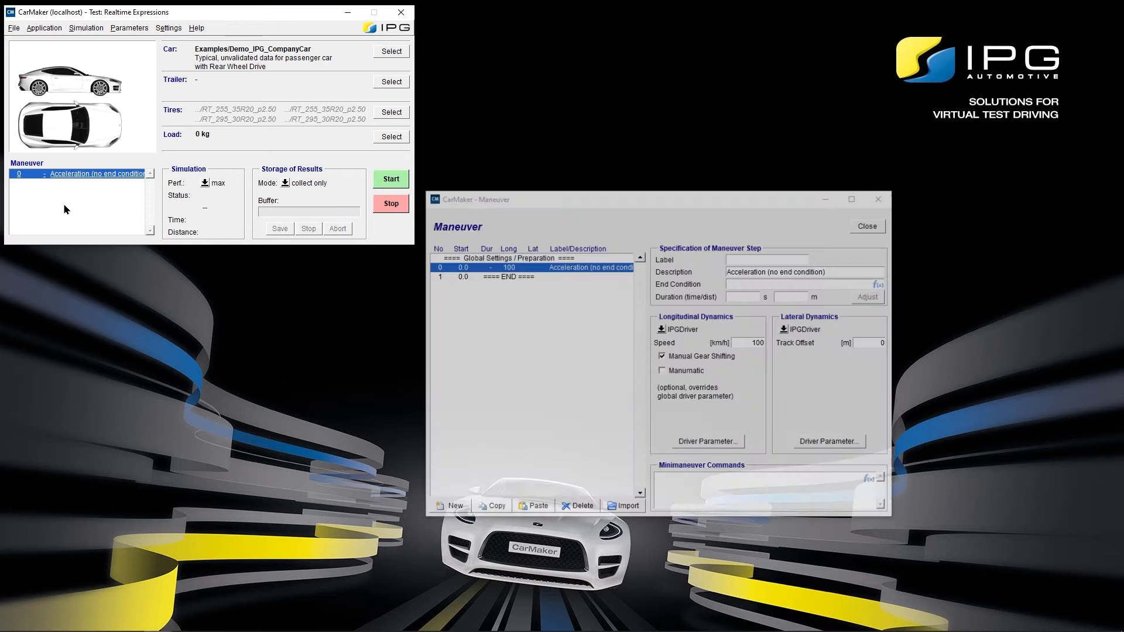
{"action": "double_click", "coordinate": [748, 270]}
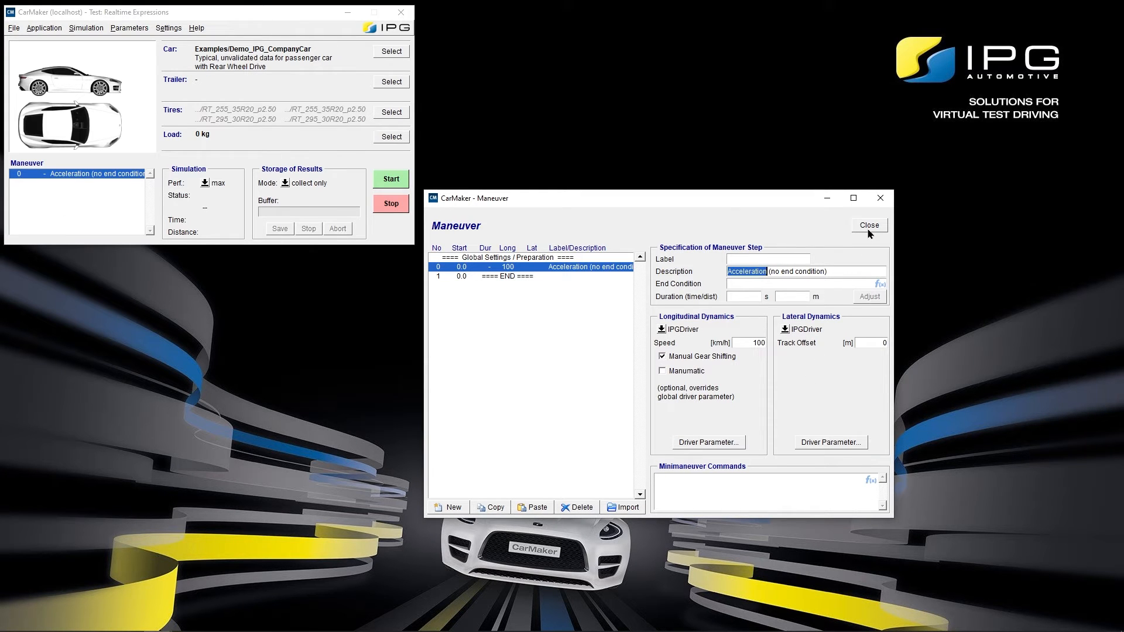
{"action": "left_click", "coordinate": [869, 225]}
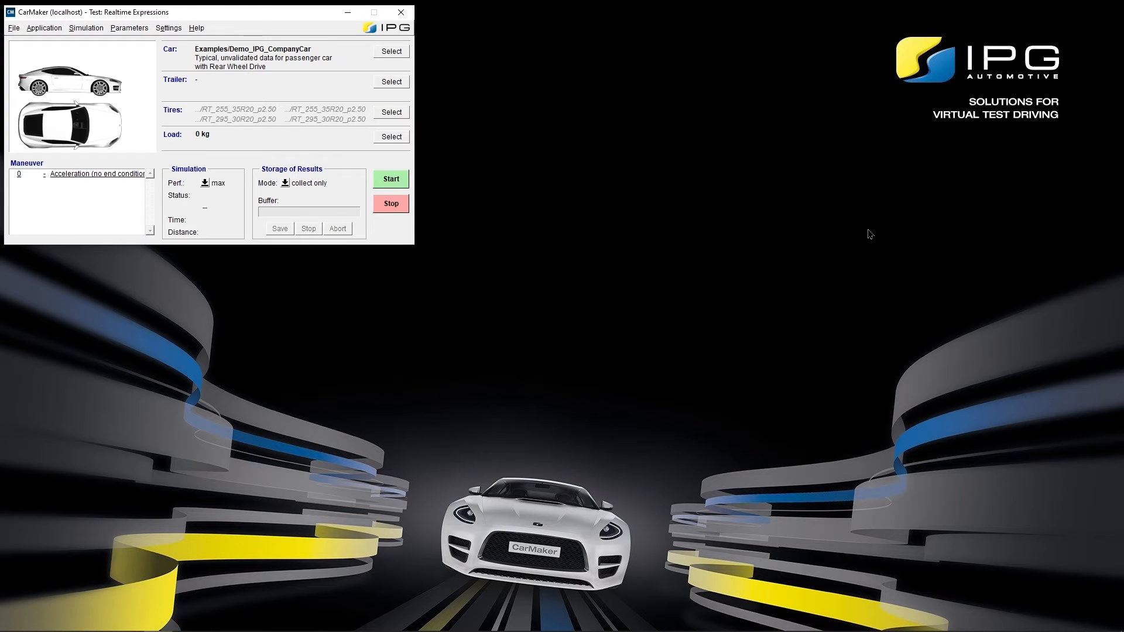
- Bring the User's Guide forward at Table F.2, Realtime Expressions built-in functions, page 885
{"action": "left_click", "coordinate": [562, 316]}
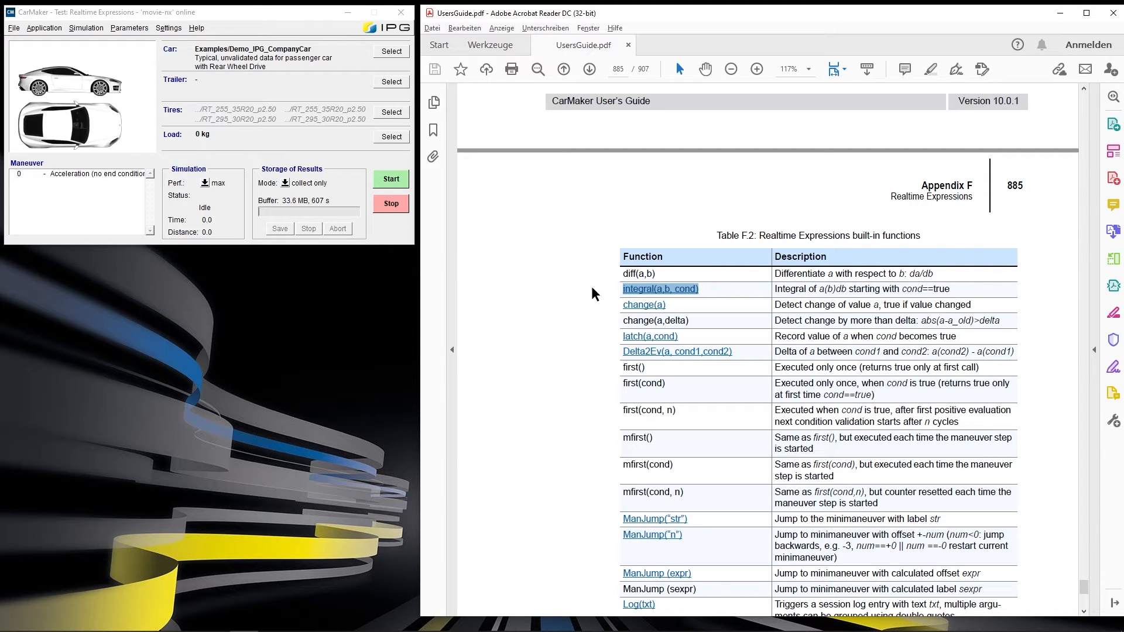
- Open Direct Variable Access from the Application menu to inspect DM.ManDist at 0 m
{"action": "left_click", "coordinate": [44, 27]}
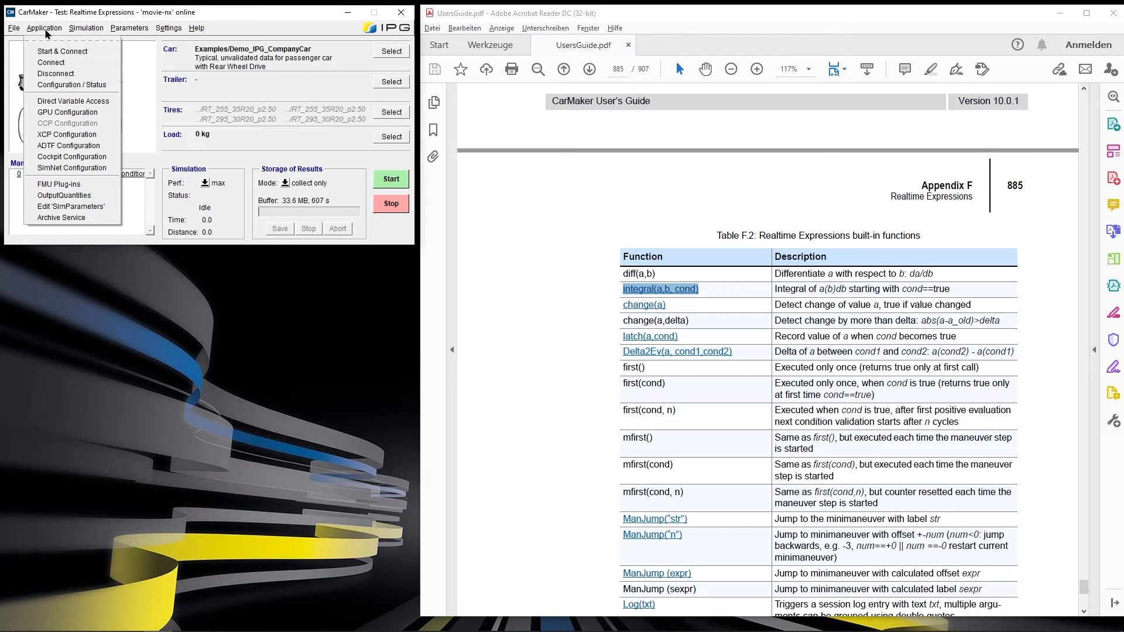
{"action": "mouse_move", "coordinate": [50, 62]}
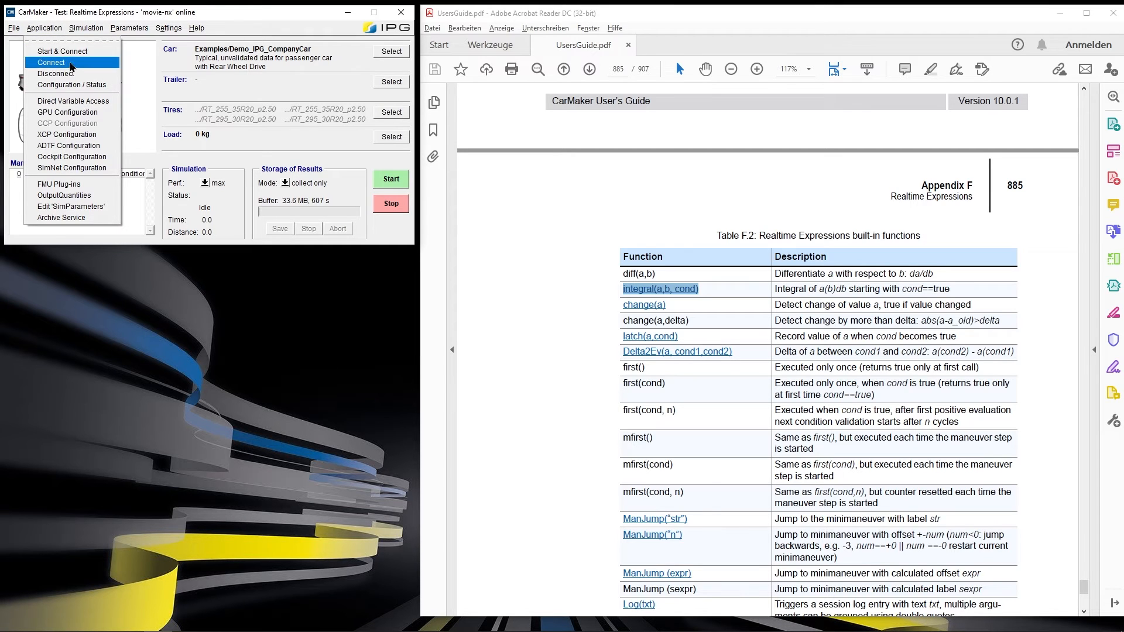
{"action": "left_click", "coordinate": [71, 100]}
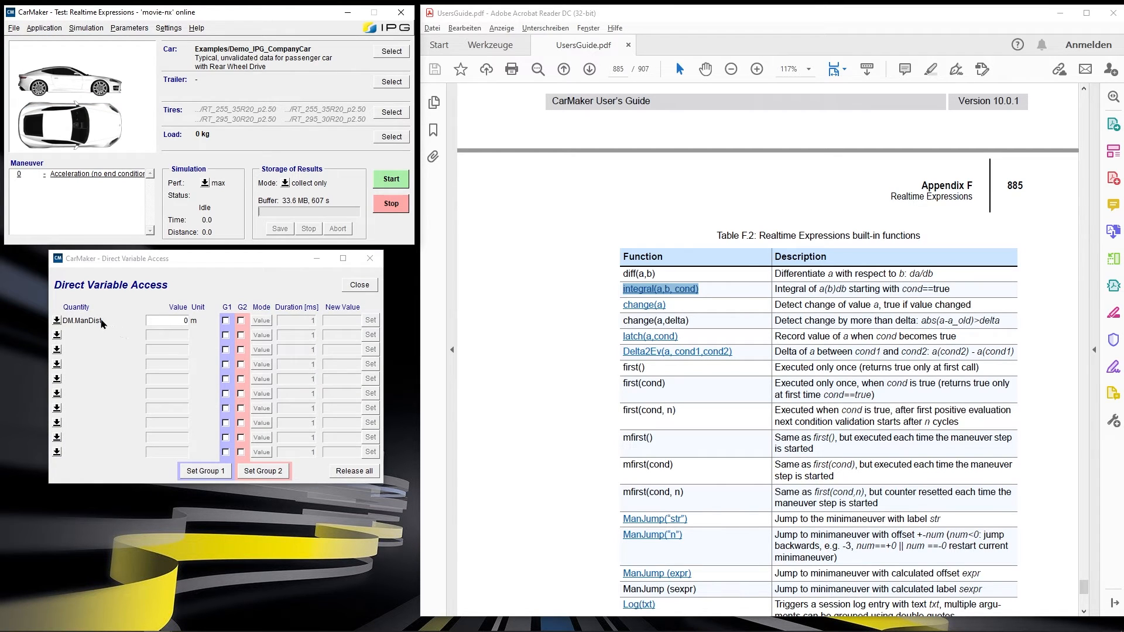
{"action": "mouse_move", "coordinate": [342, 278]}
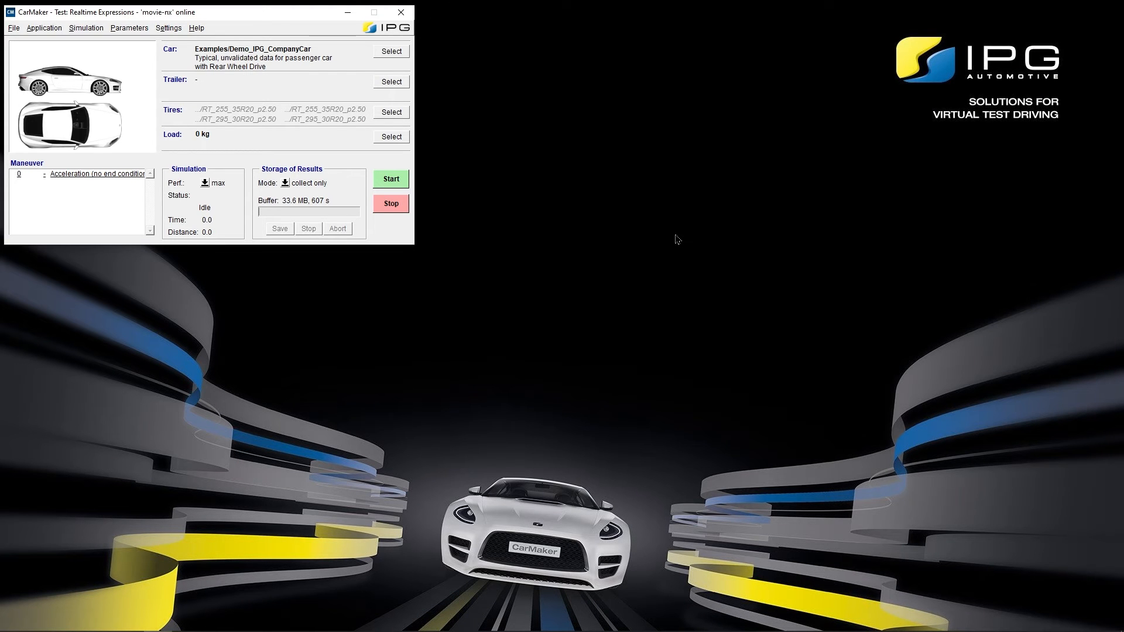
{"action": "mouse_move", "coordinate": [61, 190]}
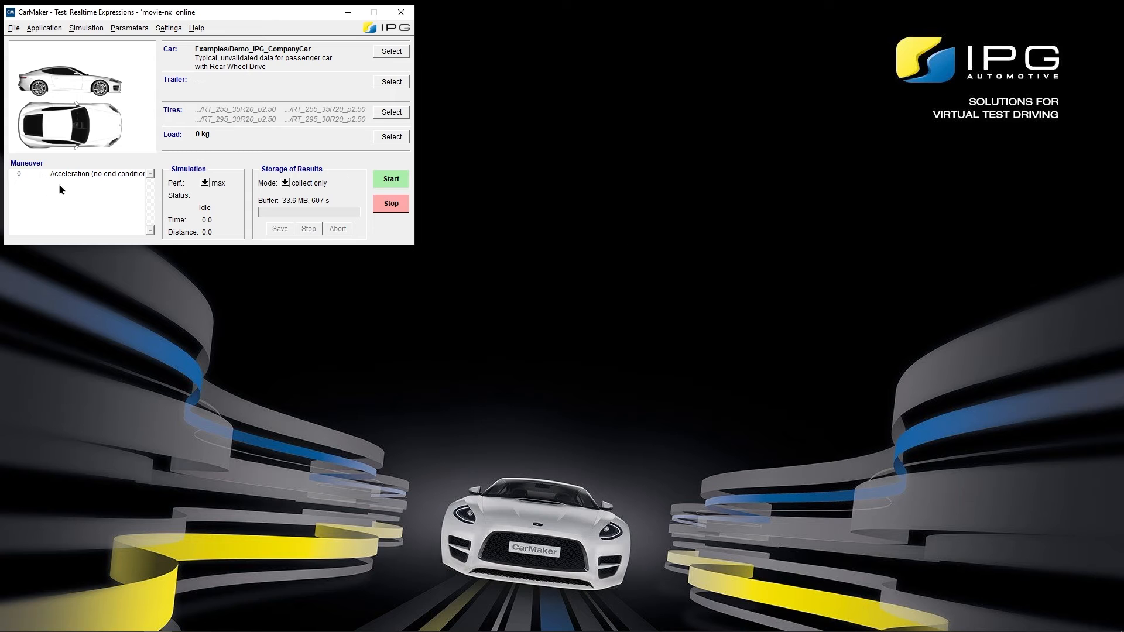
- Enter the preparation command 'first() ? Qu::User.ManDist = 0' in the maneuver's global settings
{"action": "double_click", "coordinate": [78, 173]}
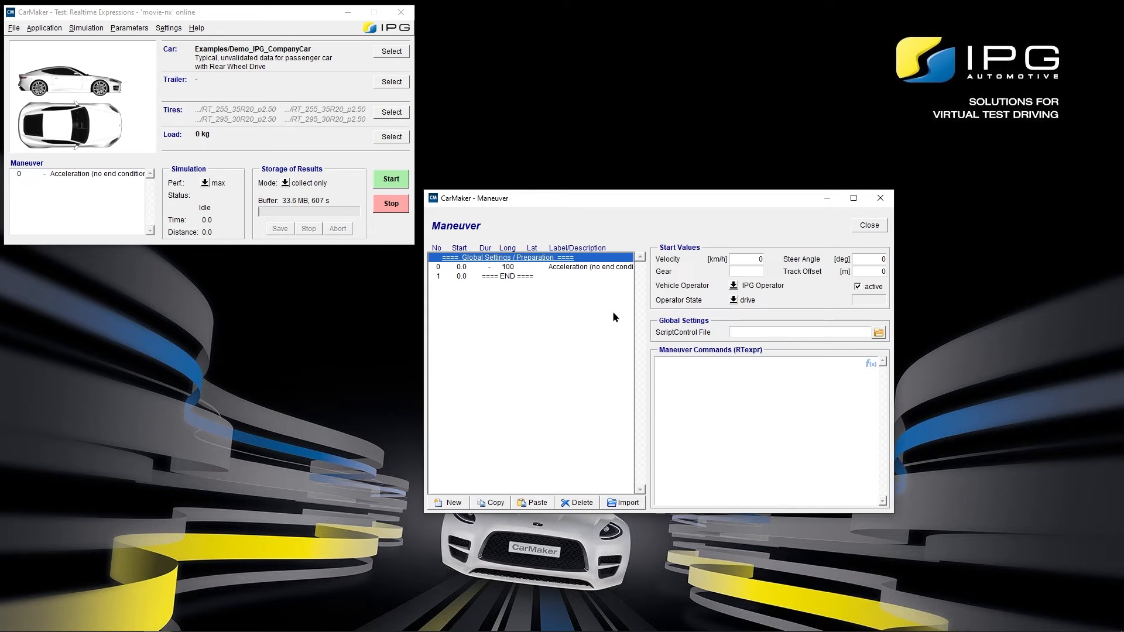
{"action": "type", "text": "first"}
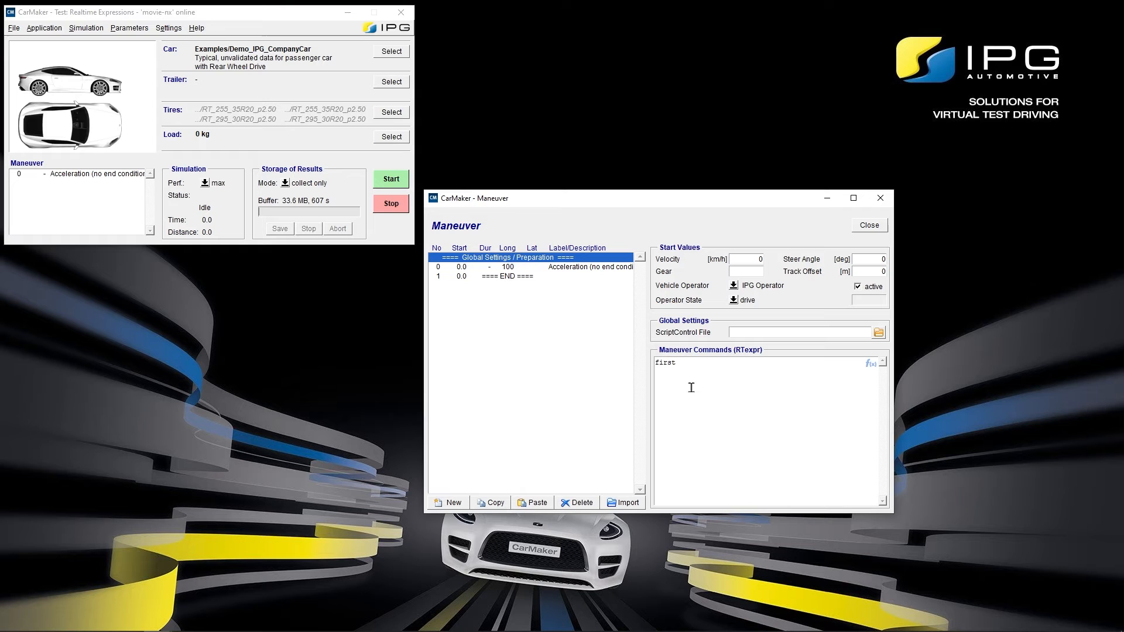
{"action": "type", "text": "() ?"}
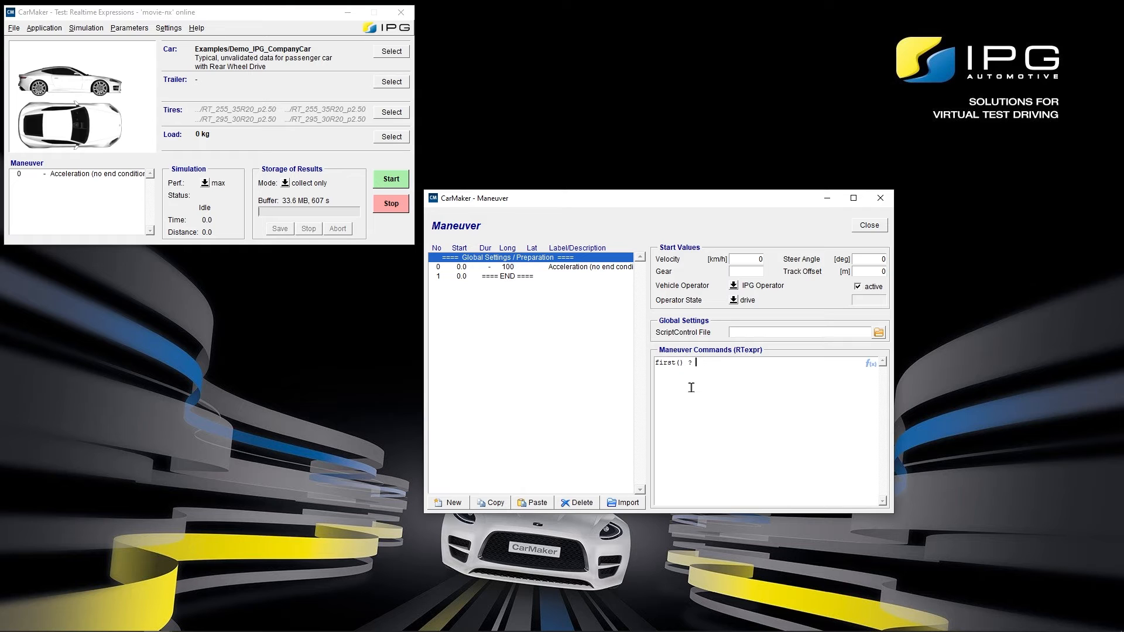
{"action": "type", "text": "Qu::User"}
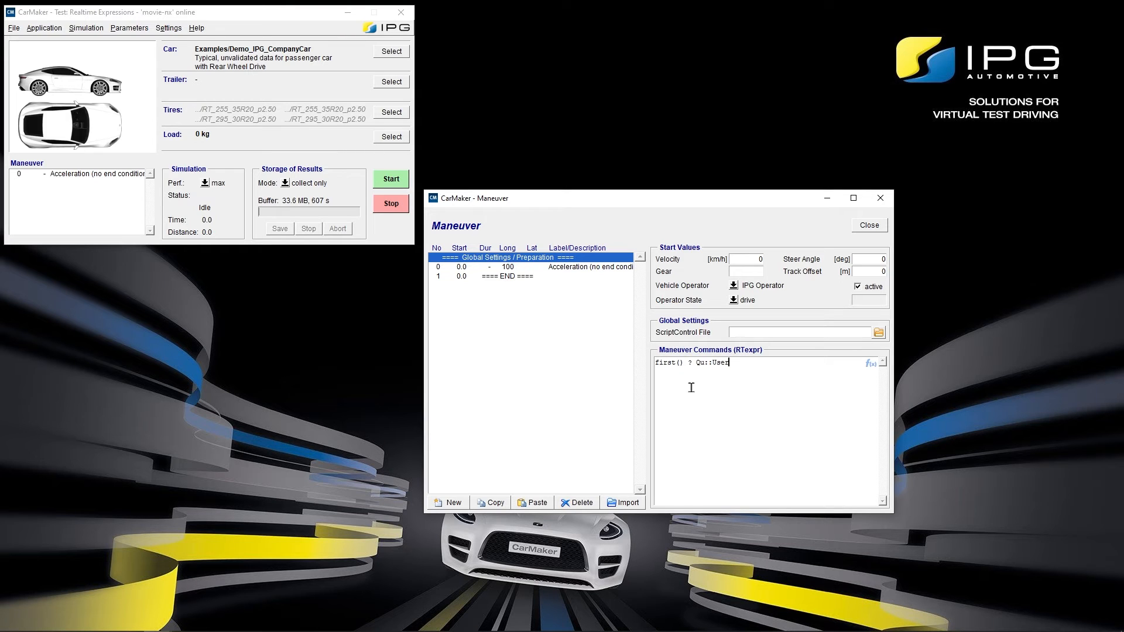
{"action": "type", "text": "ManDist ="}
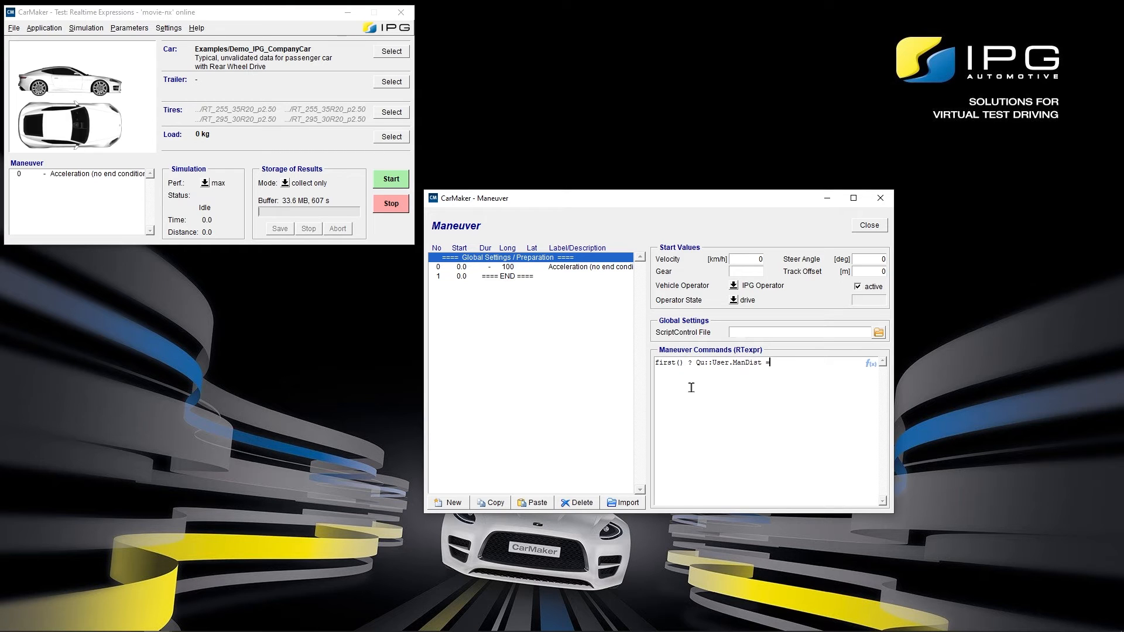
{"action": "type", "text": "0"}
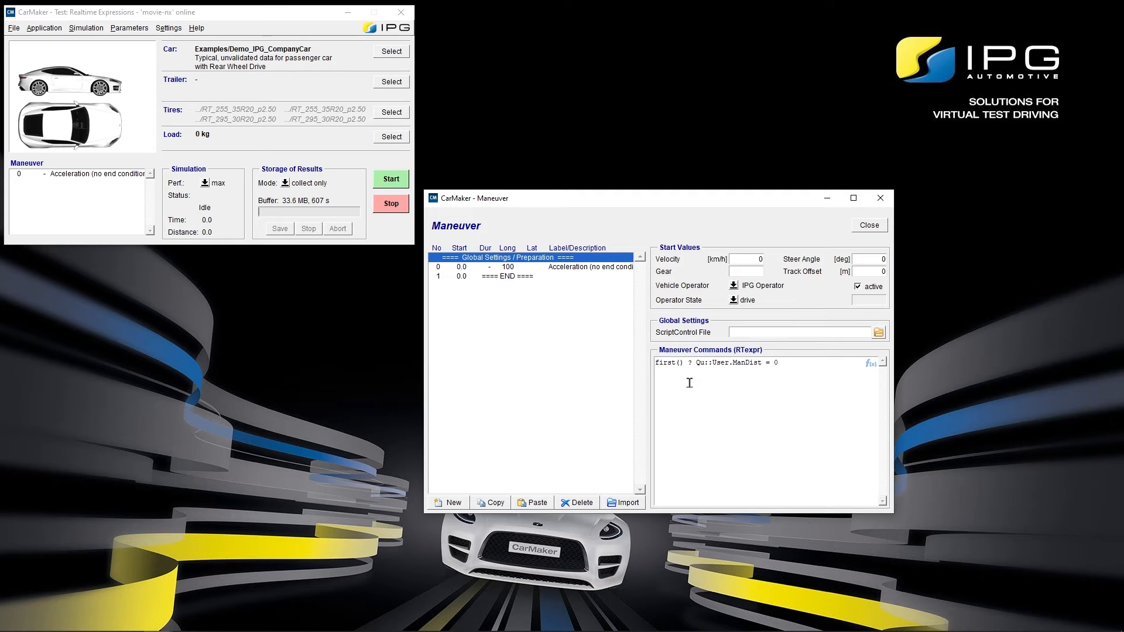
{"action": "double_click", "coordinate": [668, 362]}
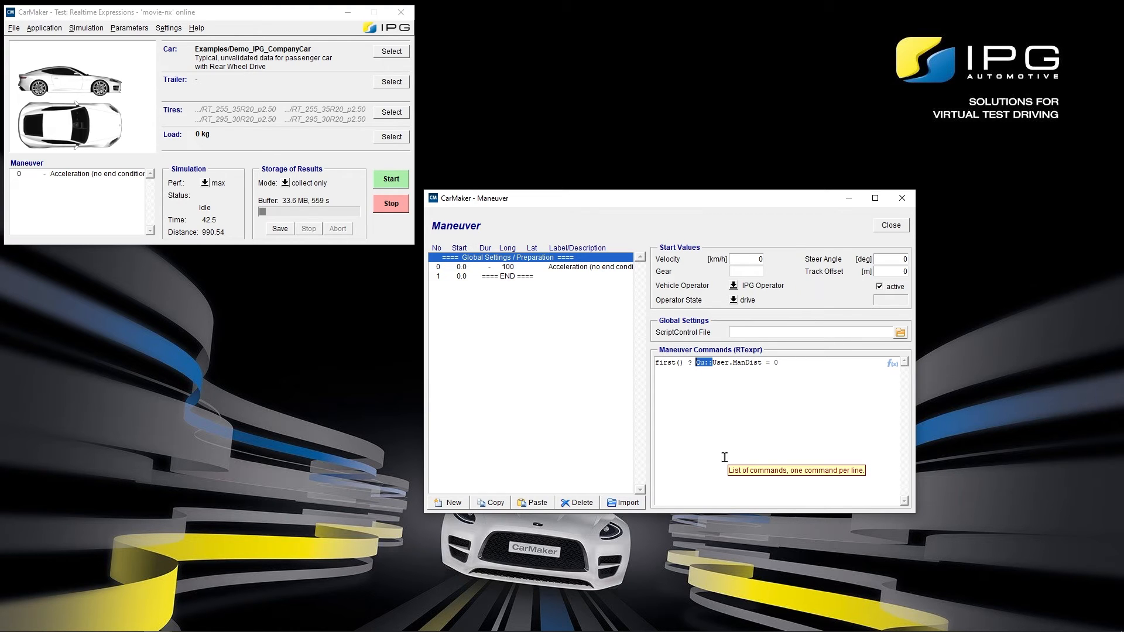
{"action": "mouse_move", "coordinate": [599, 295]}
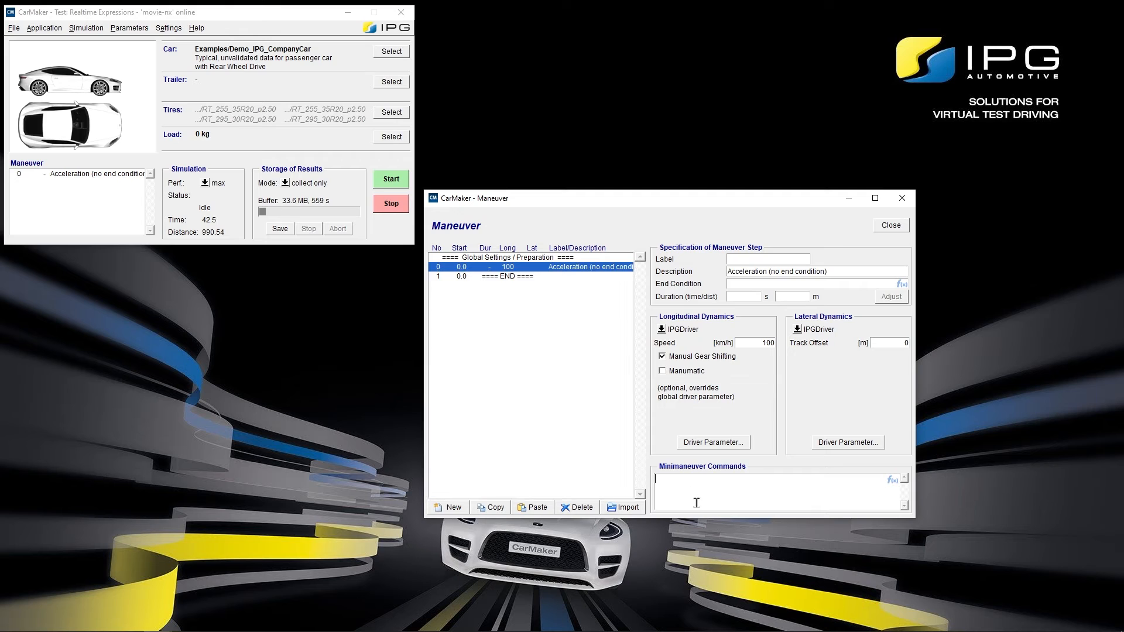
{"action": "mouse_move", "coordinate": [708, 579]}
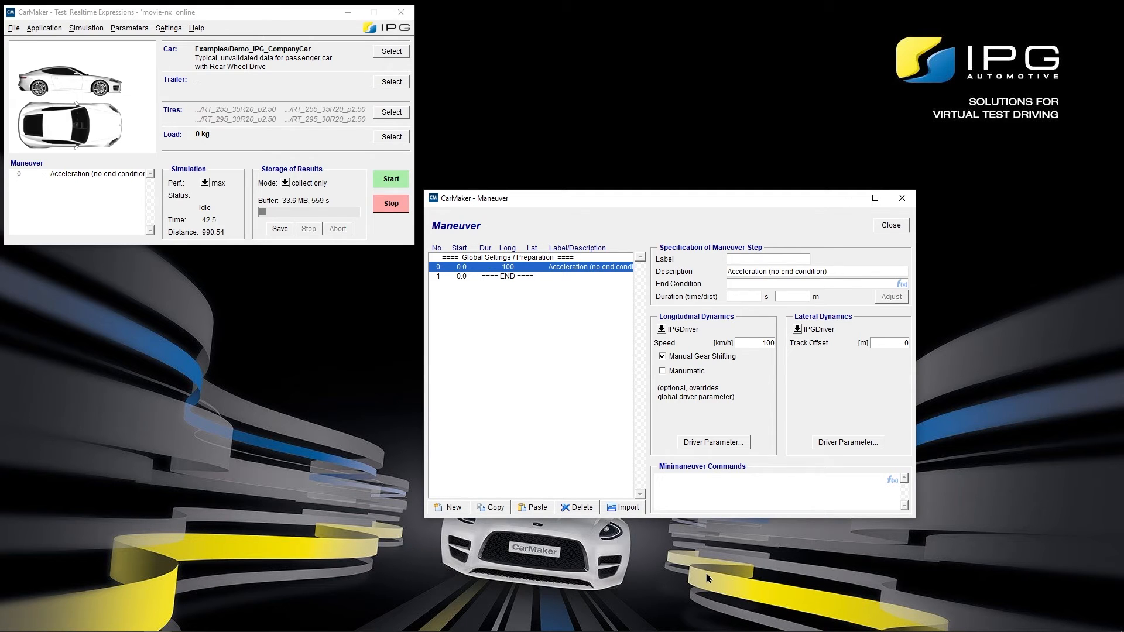
- Enter 'Eval User.ManDist = integral(Car.v, Time, Car.v >= 0)' as the acceleration step's minimaneuver command
{"action": "type", "text": "Eval User.ManDist = integral("}
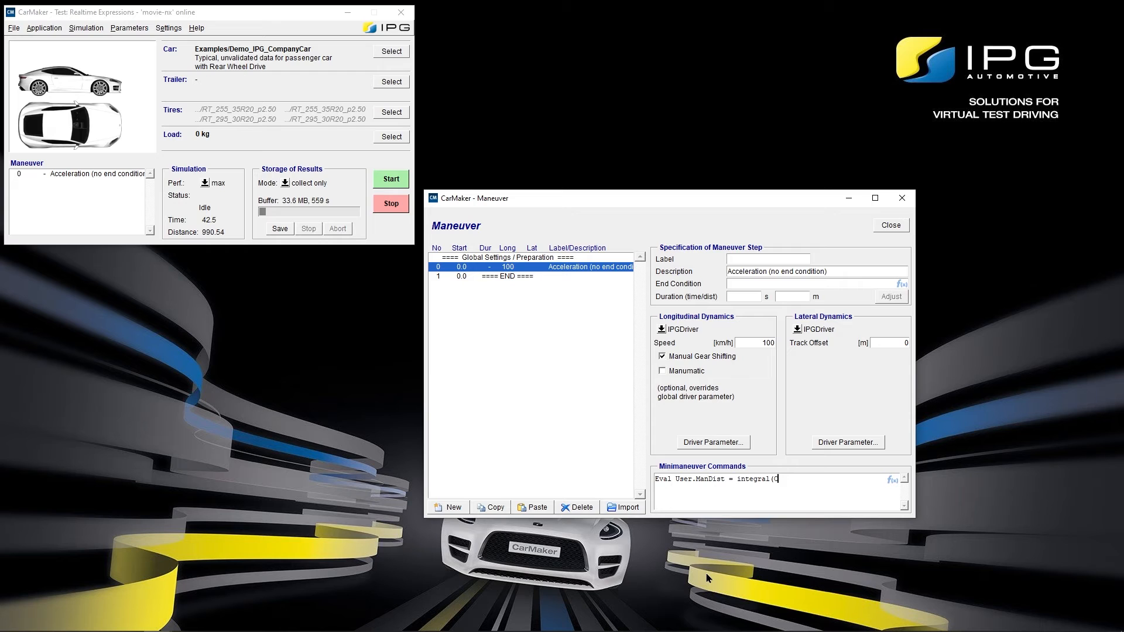
{"action": "type", "text": "Car.v, Time, Car.v >="}
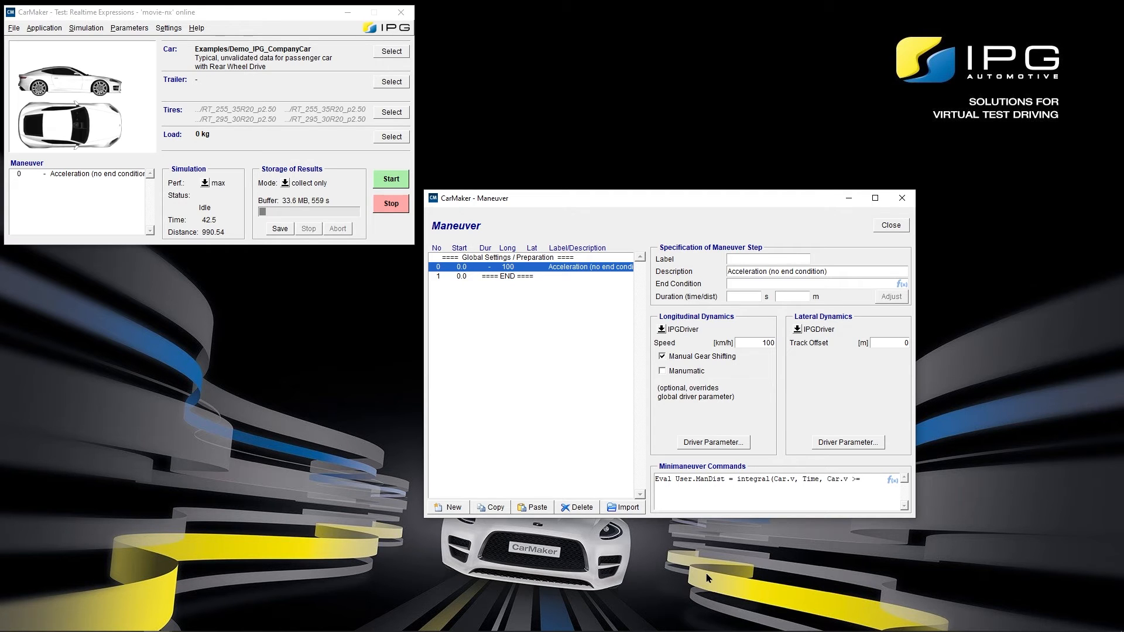
{"action": "type", "text": "0)"}
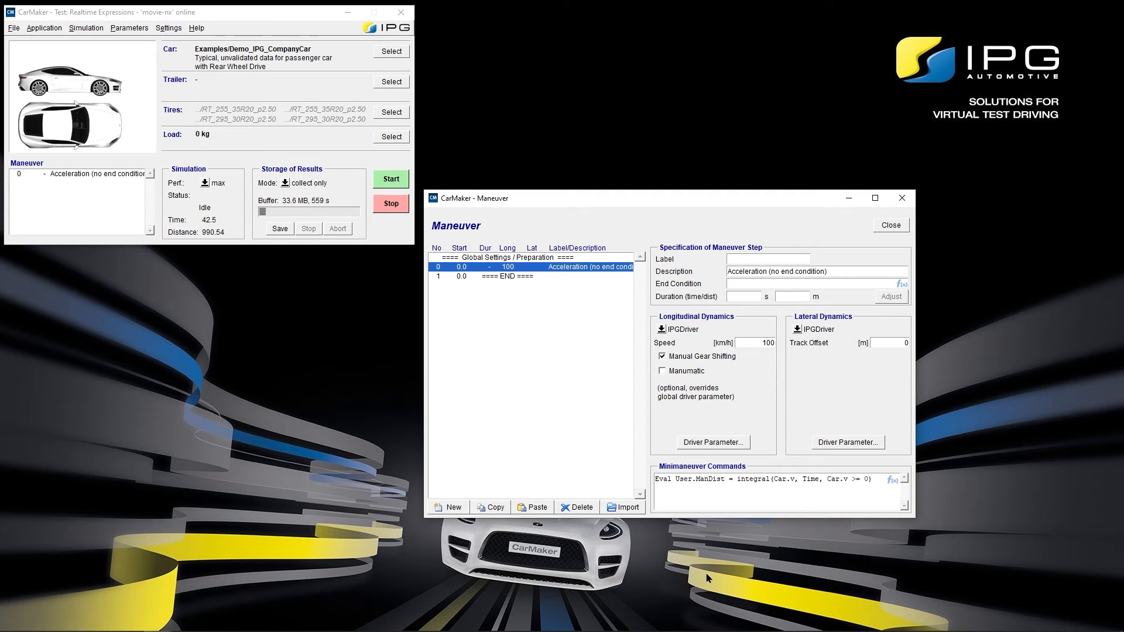
{"action": "left_click", "coordinate": [871, 479]}
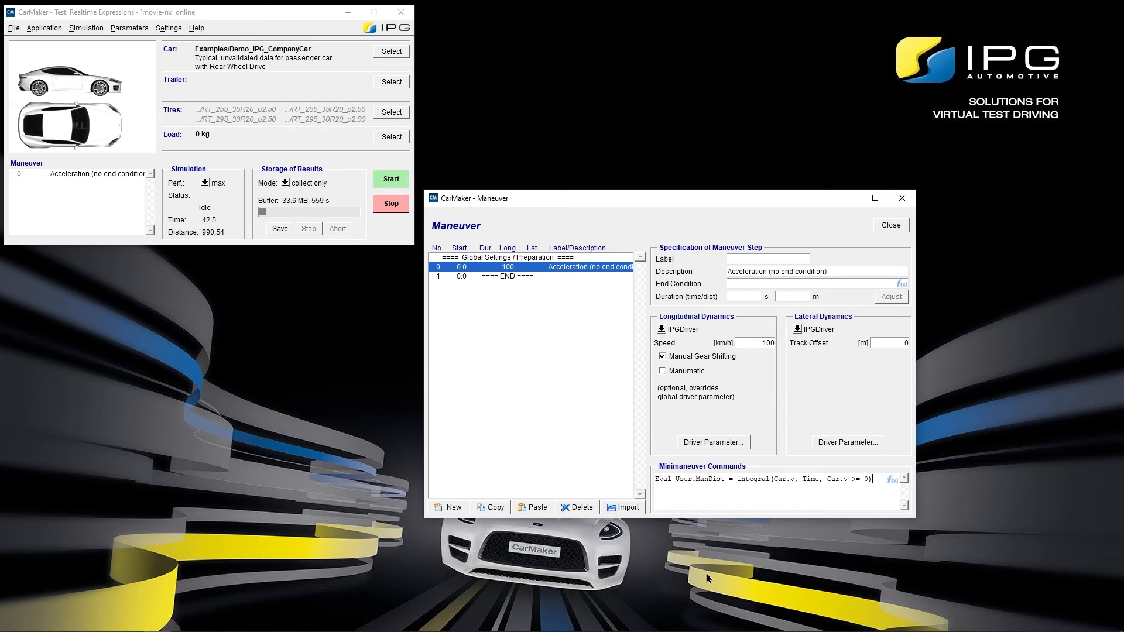
{"action": "double_click", "coordinate": [663, 477]}
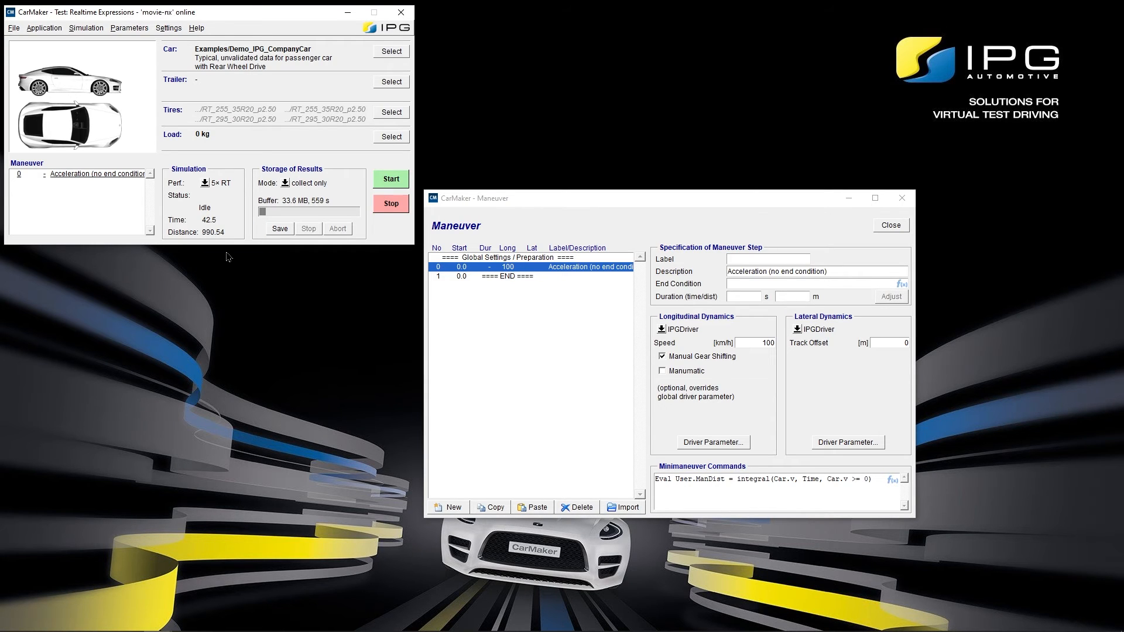
- Open IPGMovie and start the simulation so the car accelerates to 100 km/h
{"action": "left_click", "coordinate": [13, 29]}
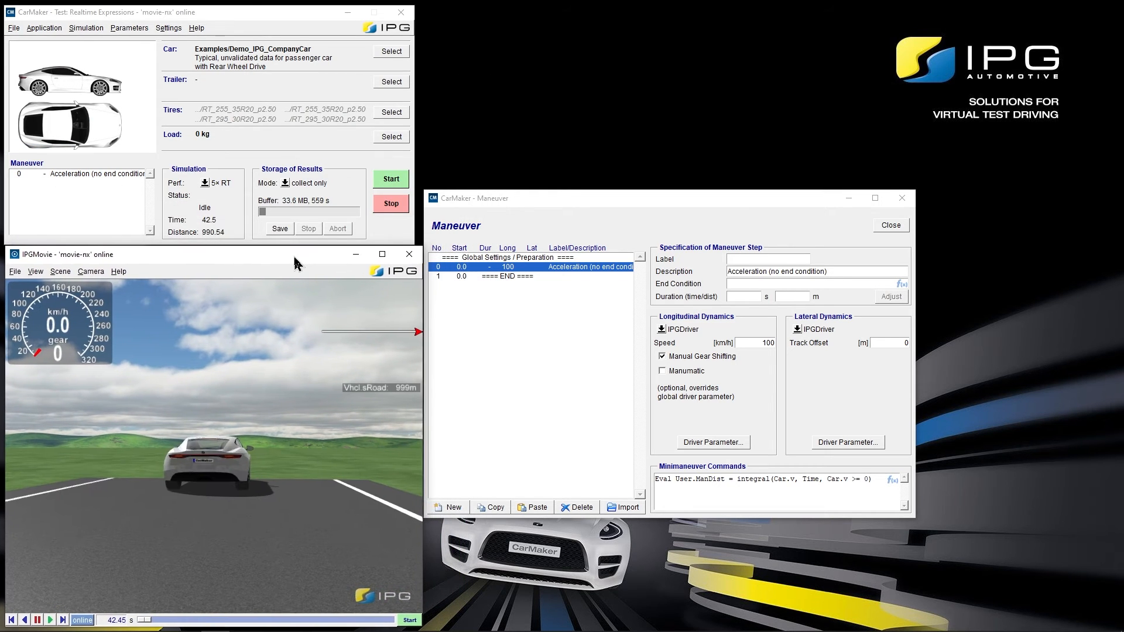
{"action": "left_click", "coordinate": [390, 178]}
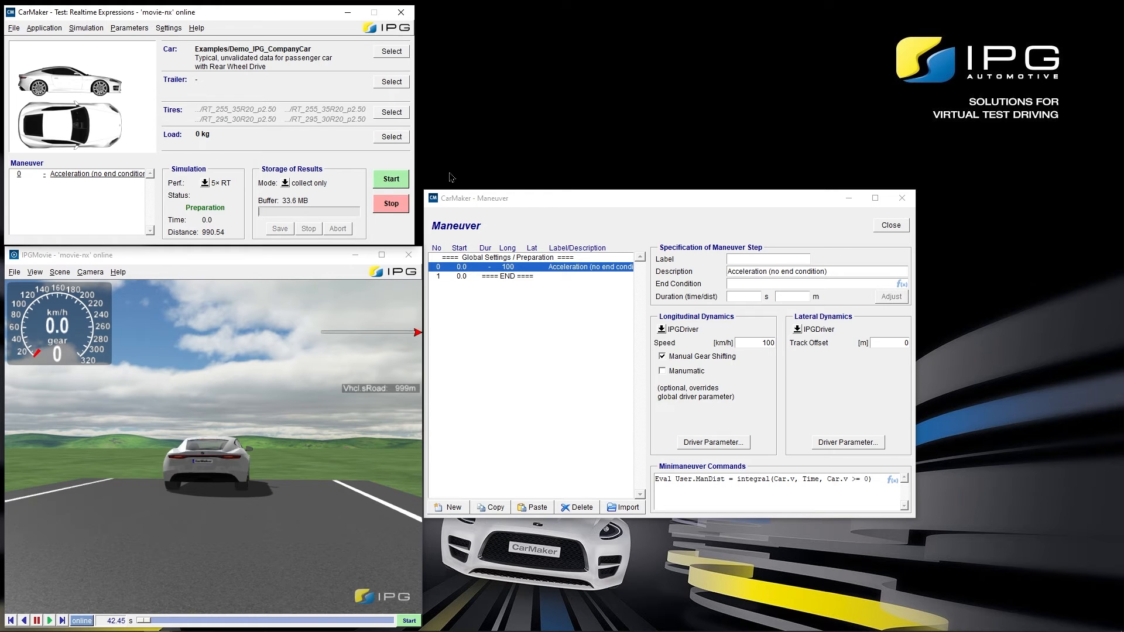
{"action": "left_click", "coordinate": [390, 179]}
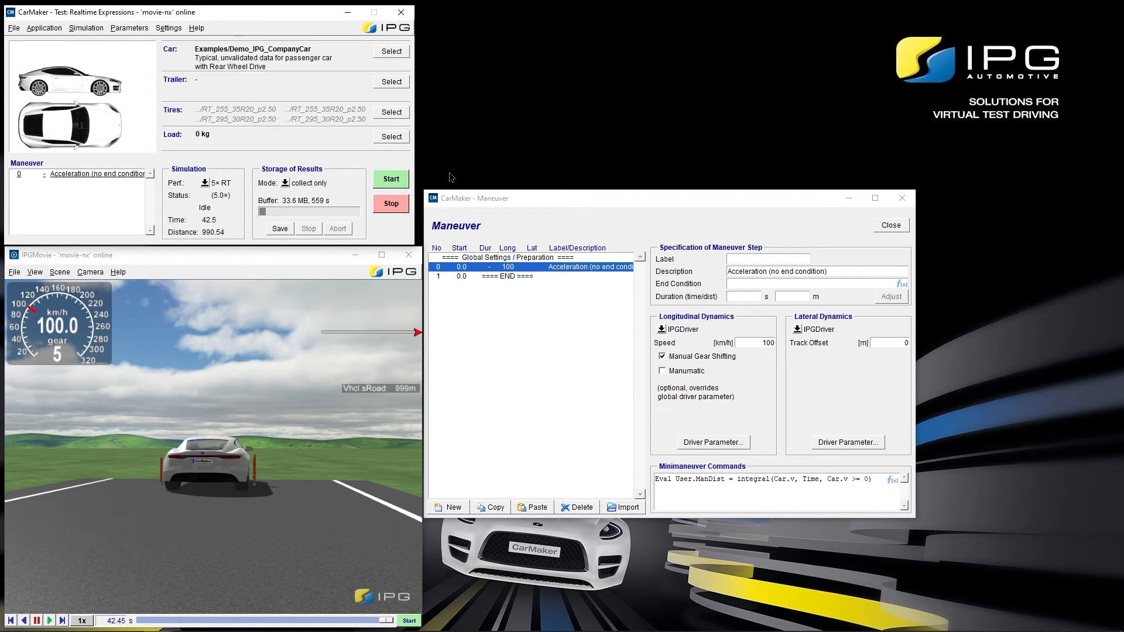
{"action": "left_click", "coordinate": [43, 27]}
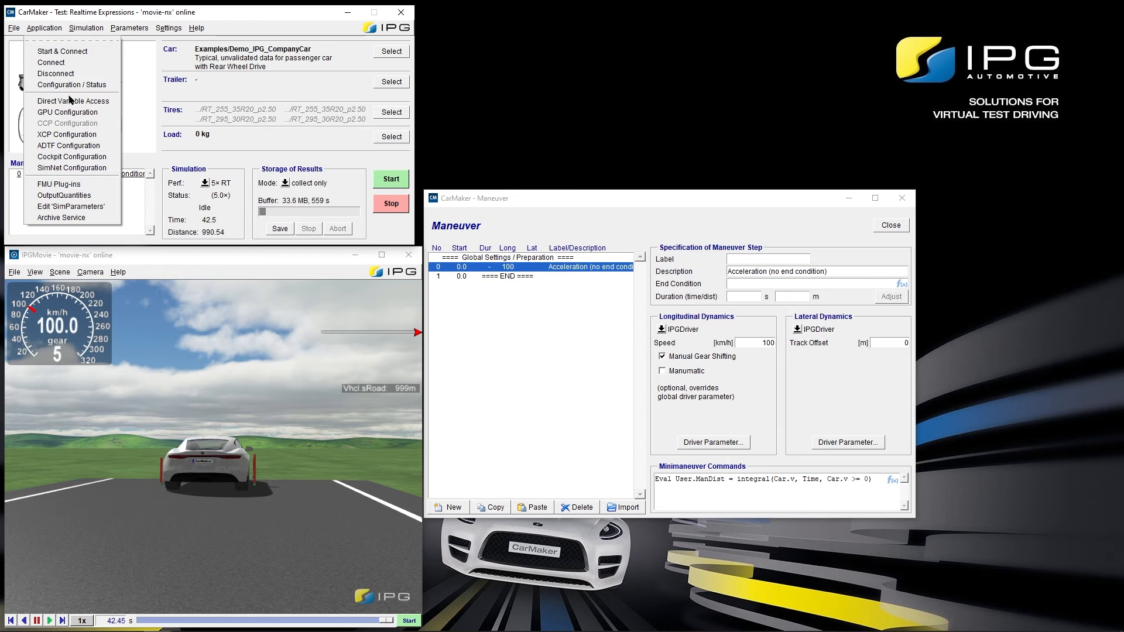
- In Direct Variable Access, add User.ManDist as a watched quantity beside DM.ManDist
{"action": "left_click", "coordinate": [71, 101]}
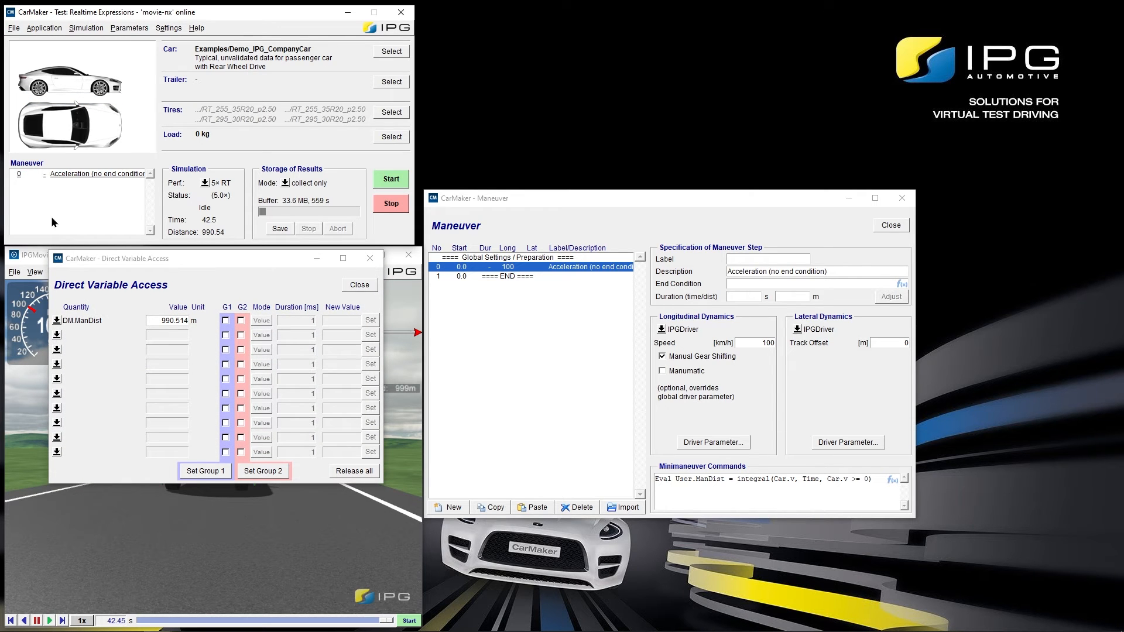
{"action": "left_click", "coordinate": [56, 335]}
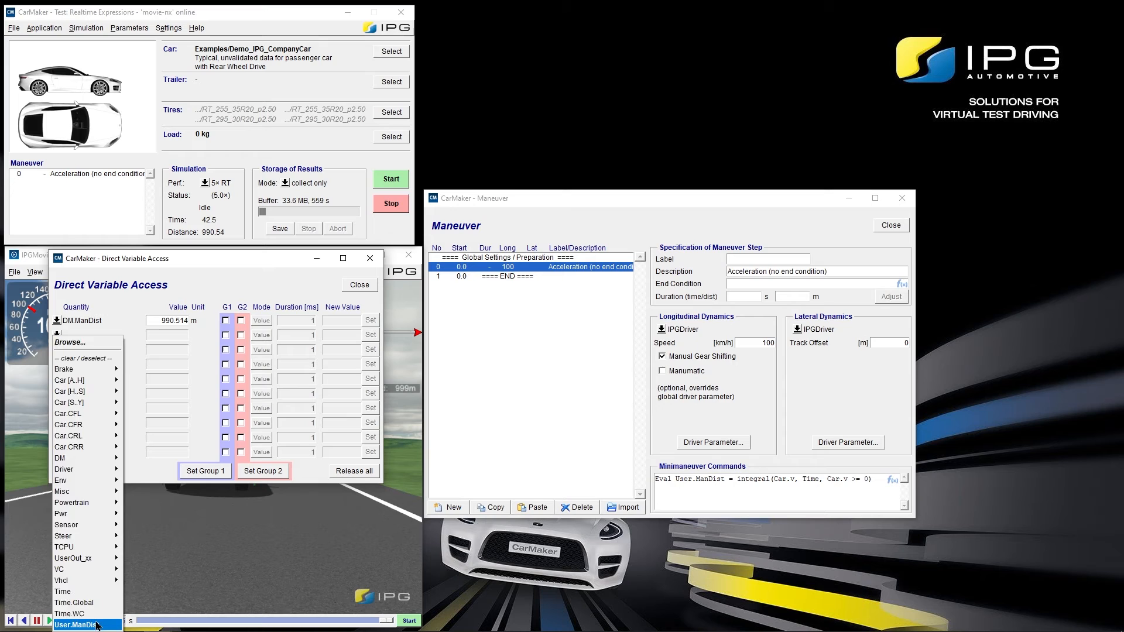
{"action": "left_click", "coordinate": [75, 624]}
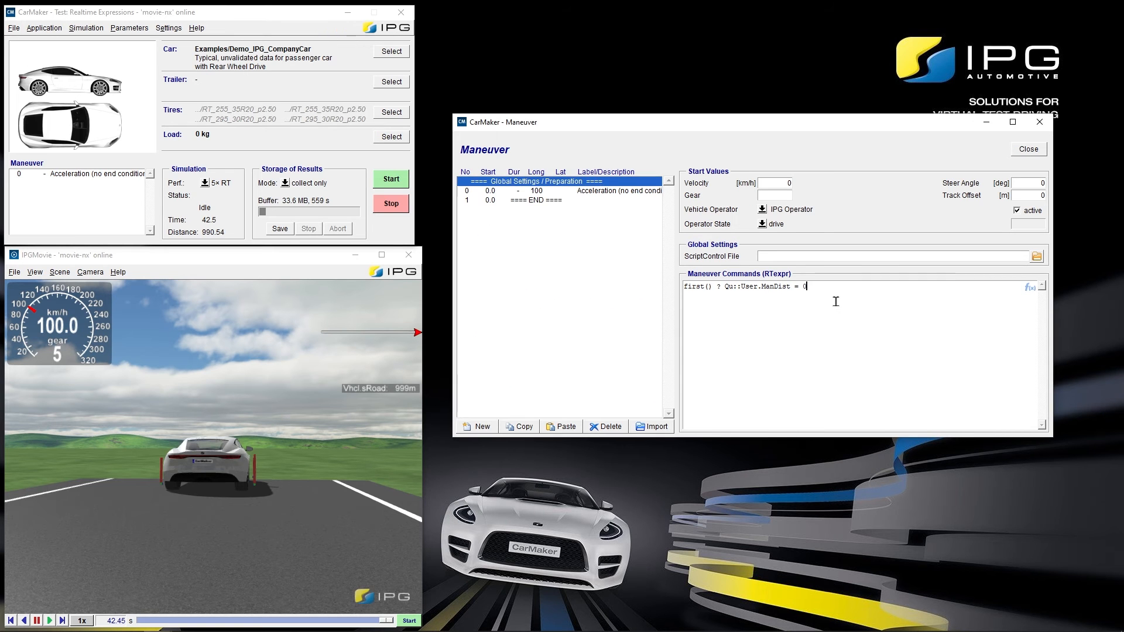
- Add the reset line 'first() ? Qu::User.deltaT = 0' and return to the acceleration step's commands
{"action": "type", "text": "first() ?"}
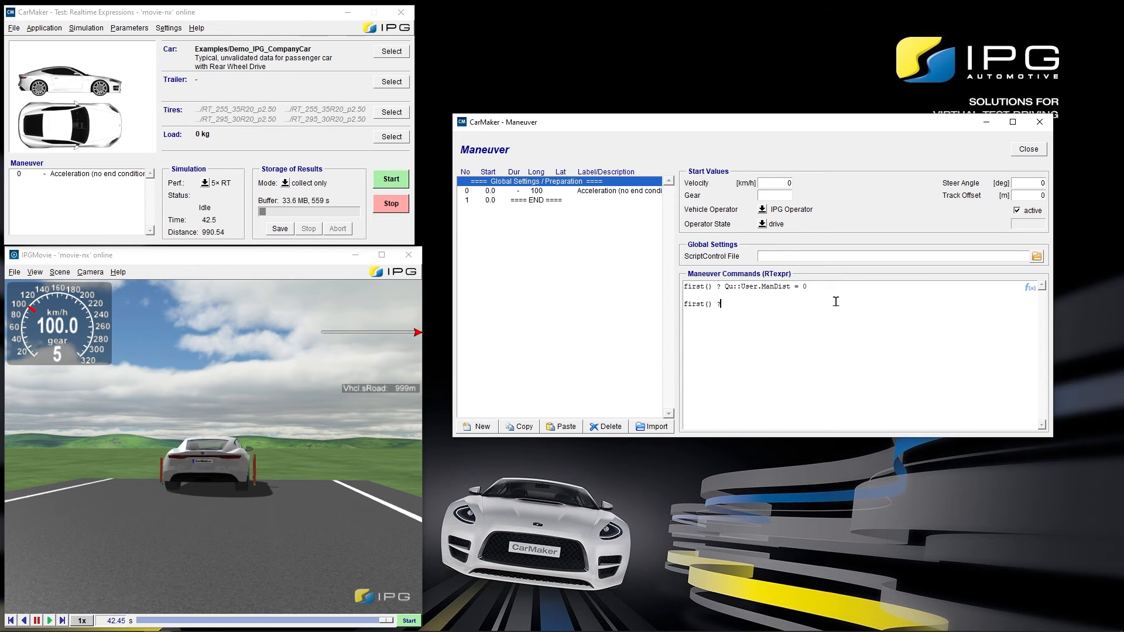
{"action": "type", "text": "Qu::User.delta"}
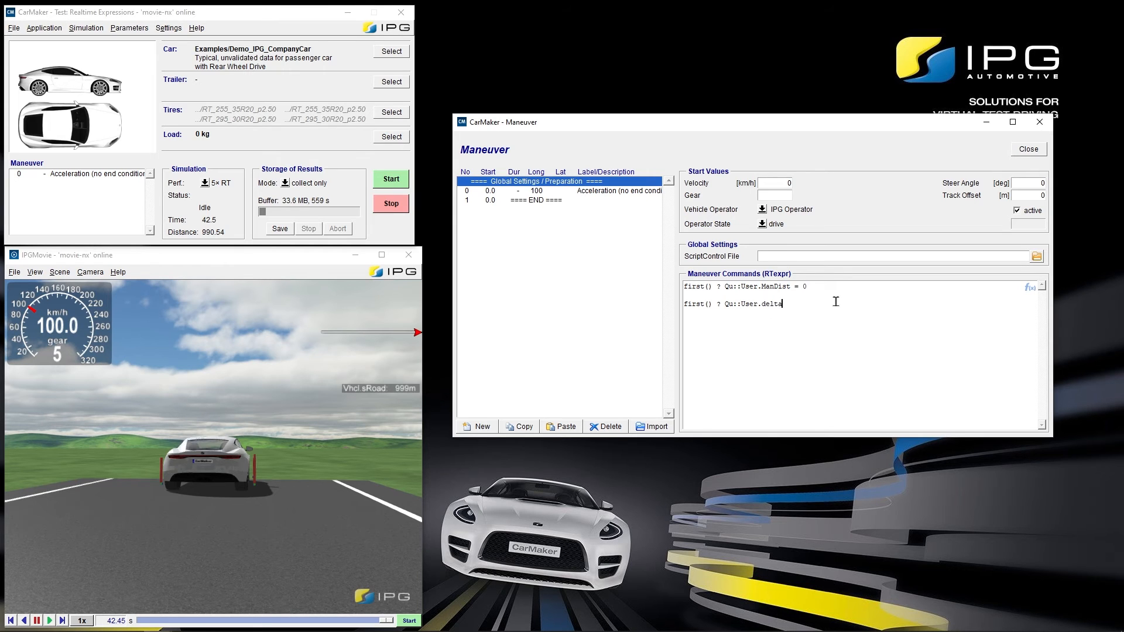
{"action": "type", "text": "T = 0"}
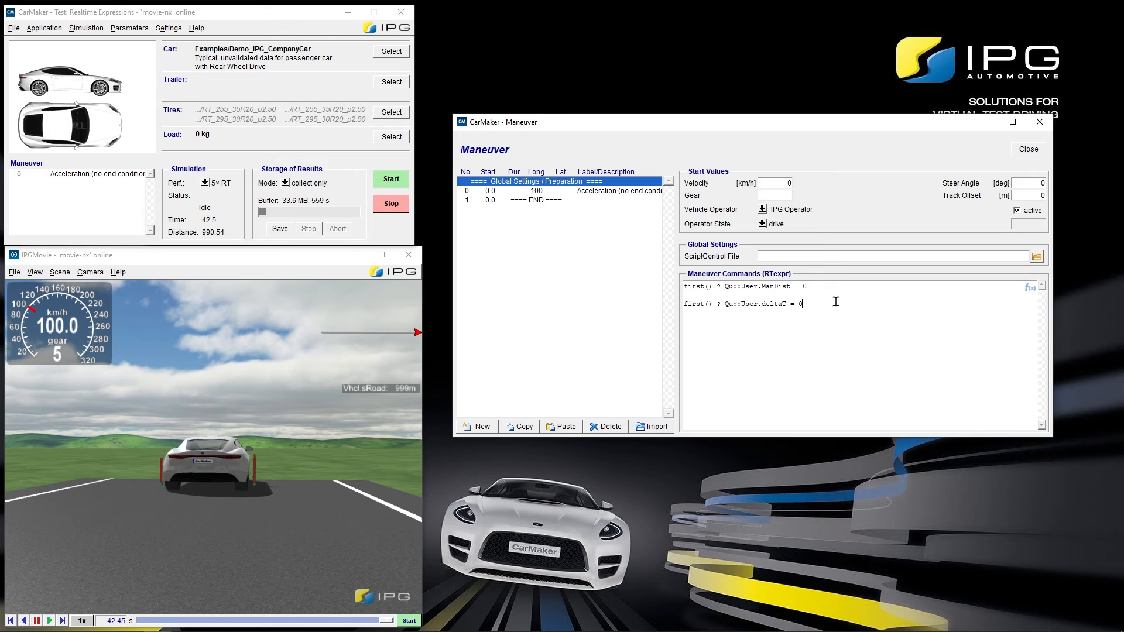
{"action": "left_click", "coordinate": [595, 191]}
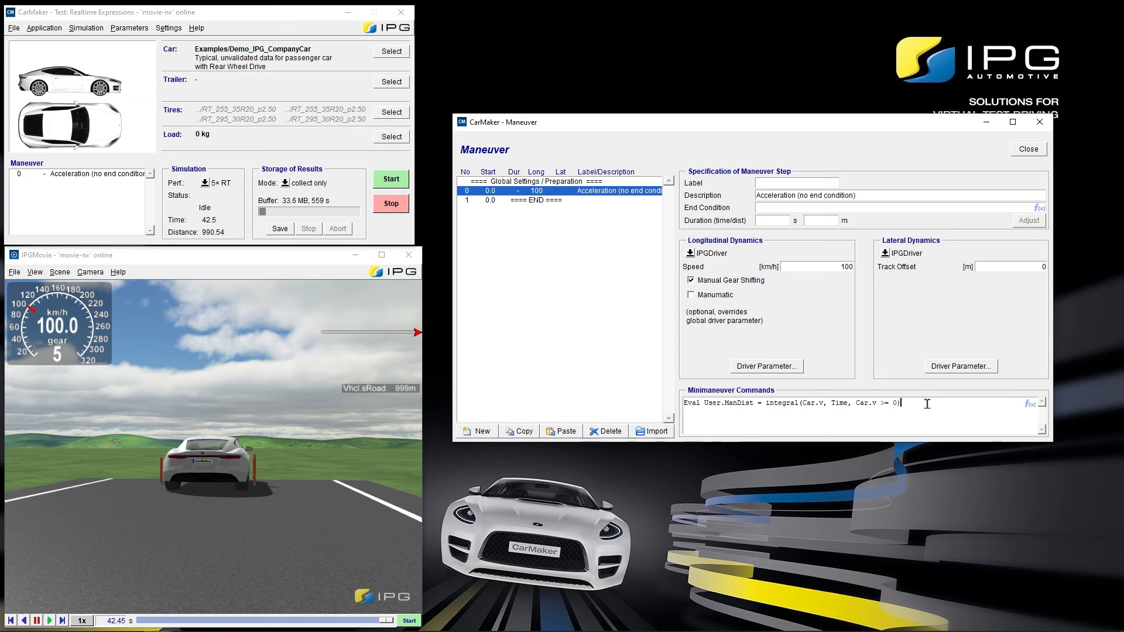
- Enter Eval User.deltaT = Delta2Ev(Time, Car.Road.sRoad > 100, Car.Road.sRoad > 200) in the step commands
{"action": "type", "text": "Eval us"}
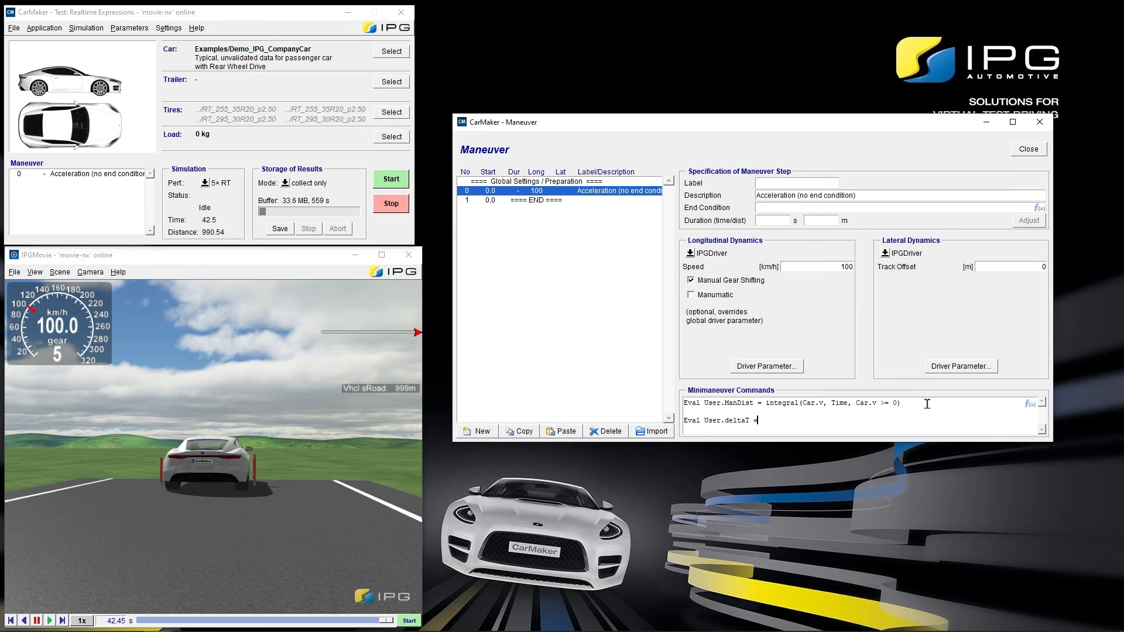
{"action": "type", "text": "Delta2Ev (T"}
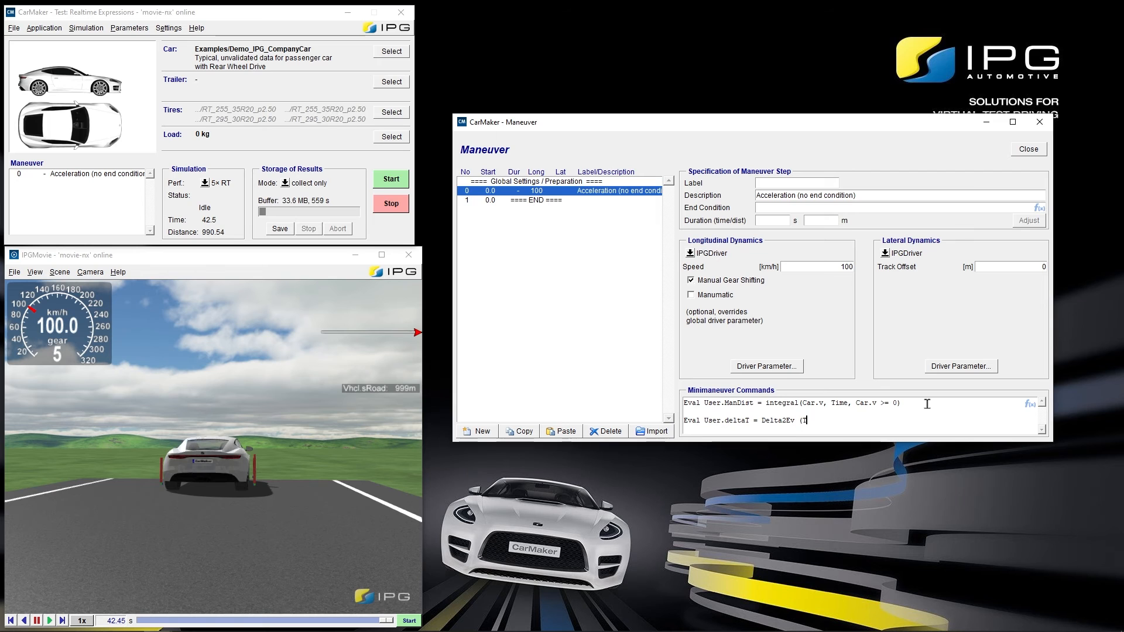
{"action": "type", "text": "ime, Car."}
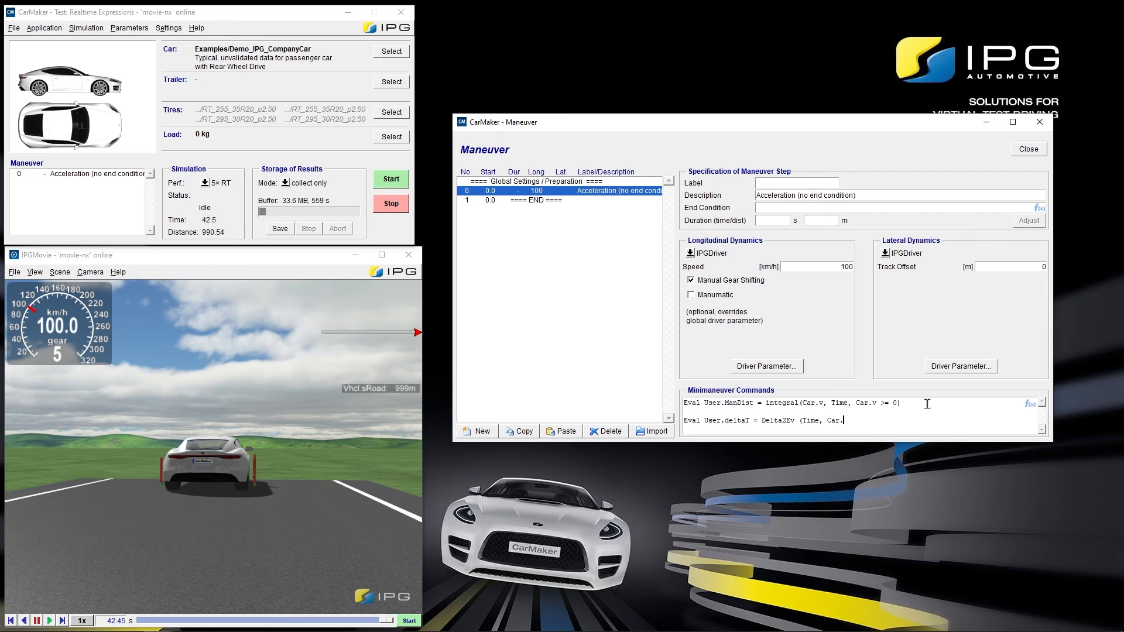
{"action": "type", "text": "Road.sRoad"}
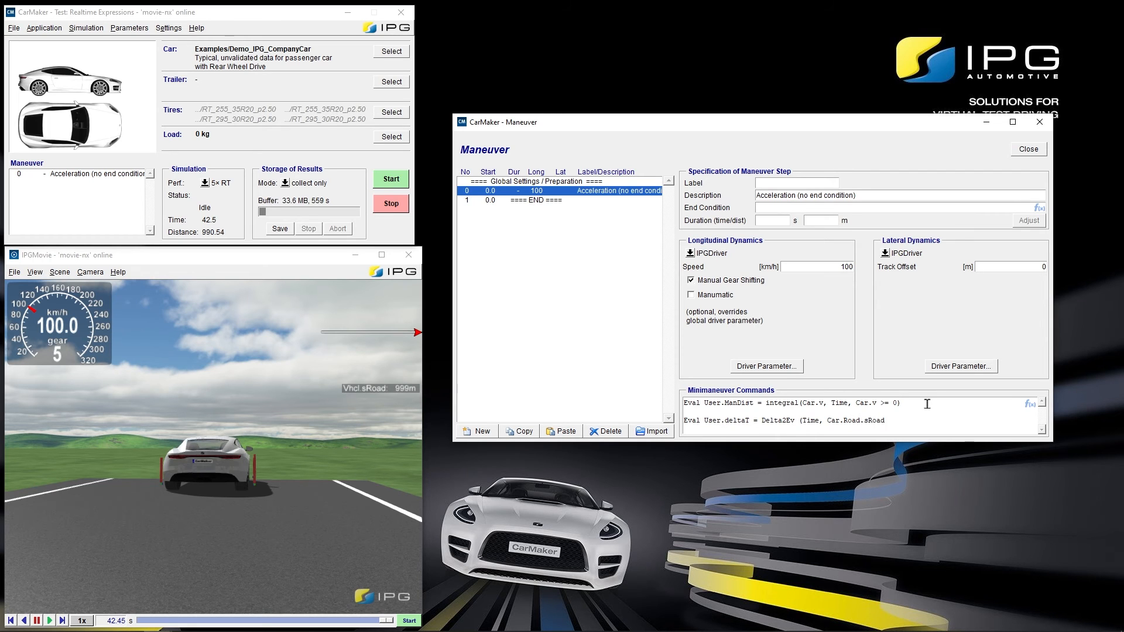
{"action": "type", "text": "> 100, C"}
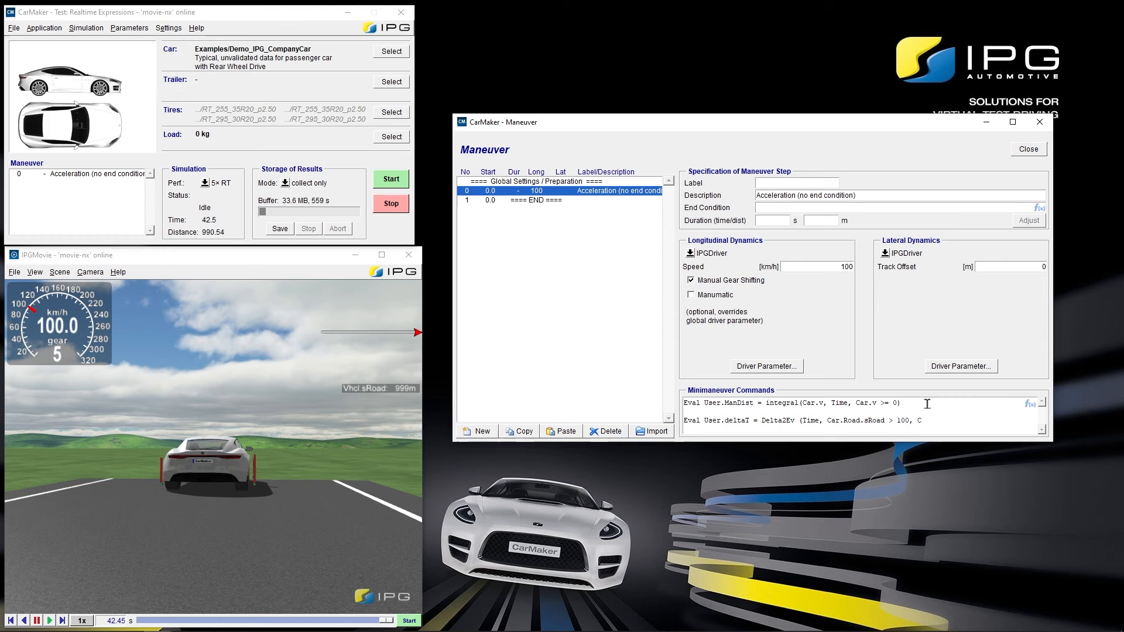
{"action": "type", "text": "Car.Road.sRoad > 1"}
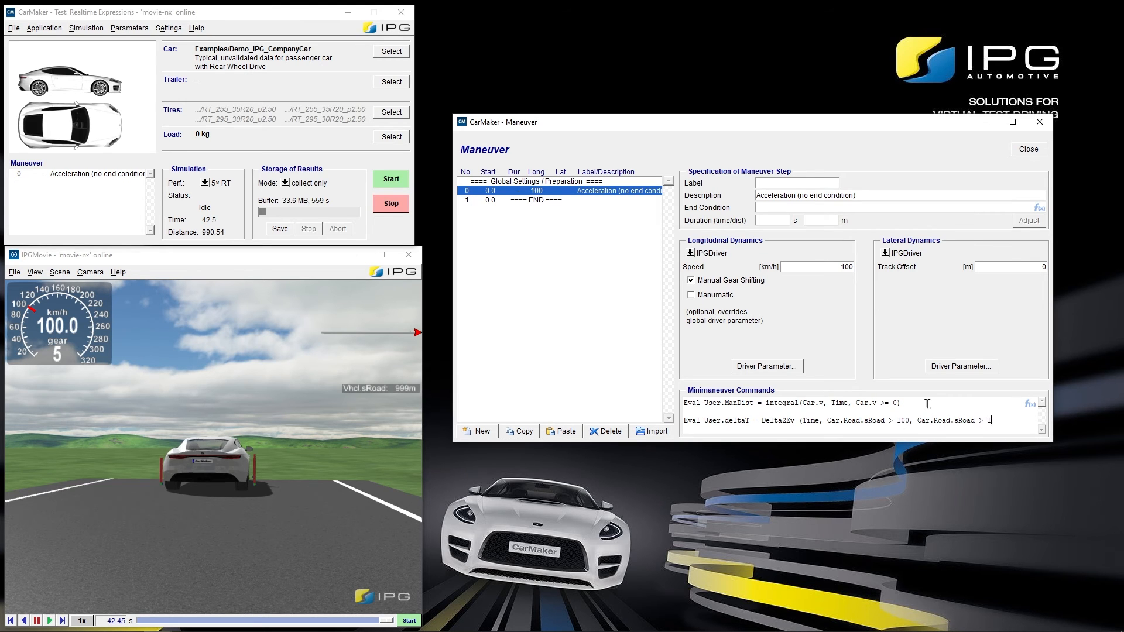
{"action": "type", "text": "200)"}
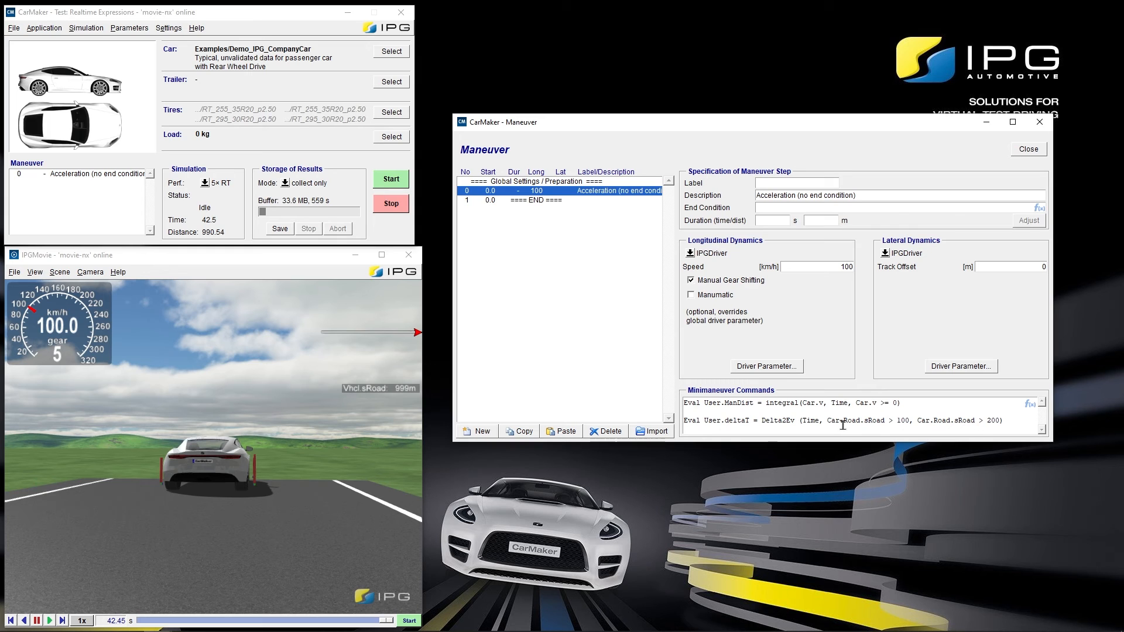
{"action": "double_click", "coordinate": [778, 420]}
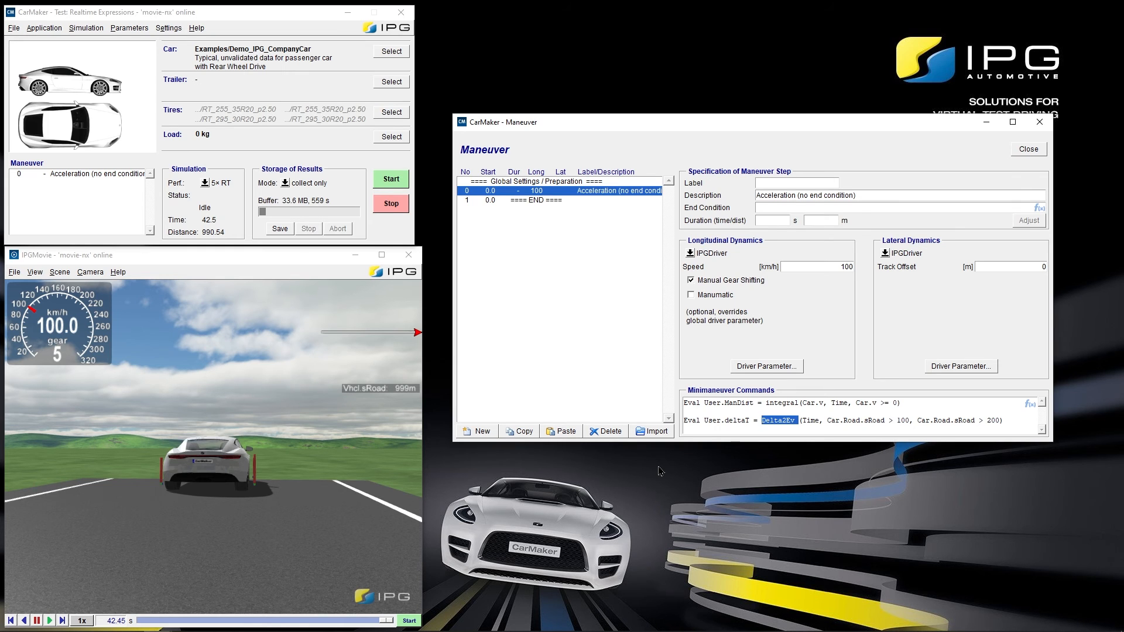
- Add a second maneuver step after the acceleration step
{"action": "left_click", "coordinate": [560, 200]}
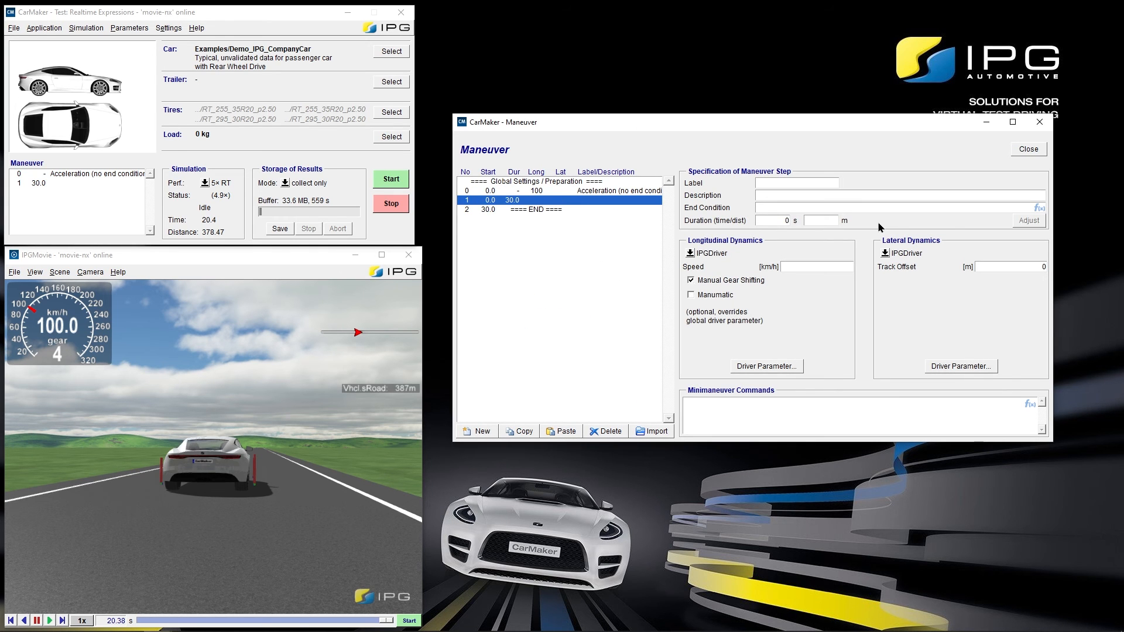
- Give the new step 0 s duration and the command Eval Log("Time span between 100 and 200 meters: %.2f s", User.deltaT)
{"action": "left_click", "coordinate": [771, 220]}
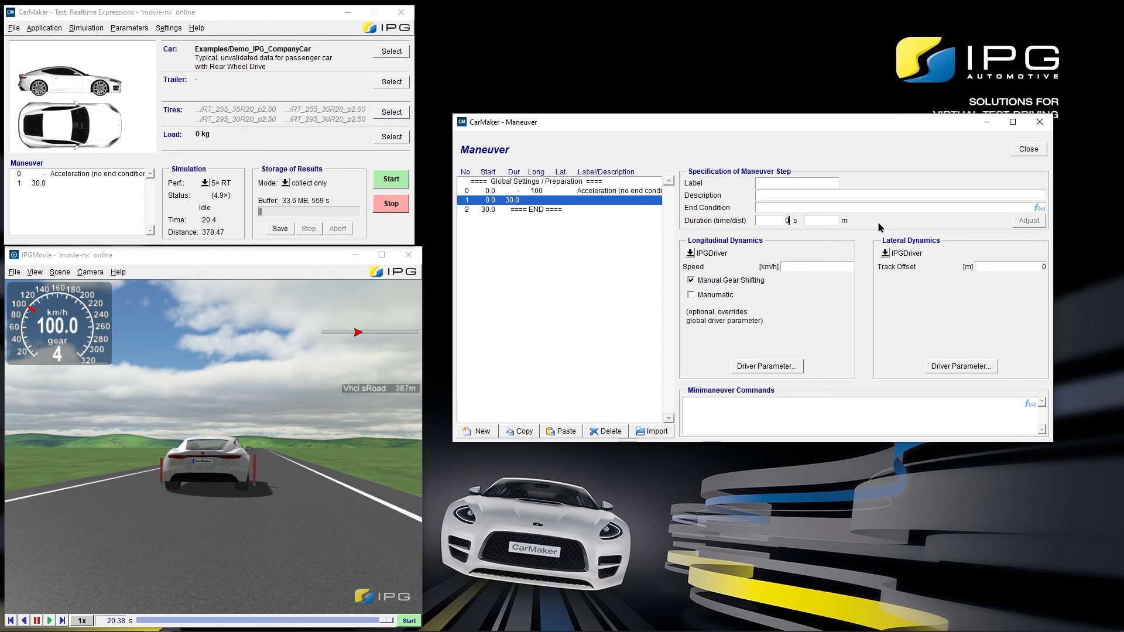
{"action": "left_click", "coordinate": [758, 415]}
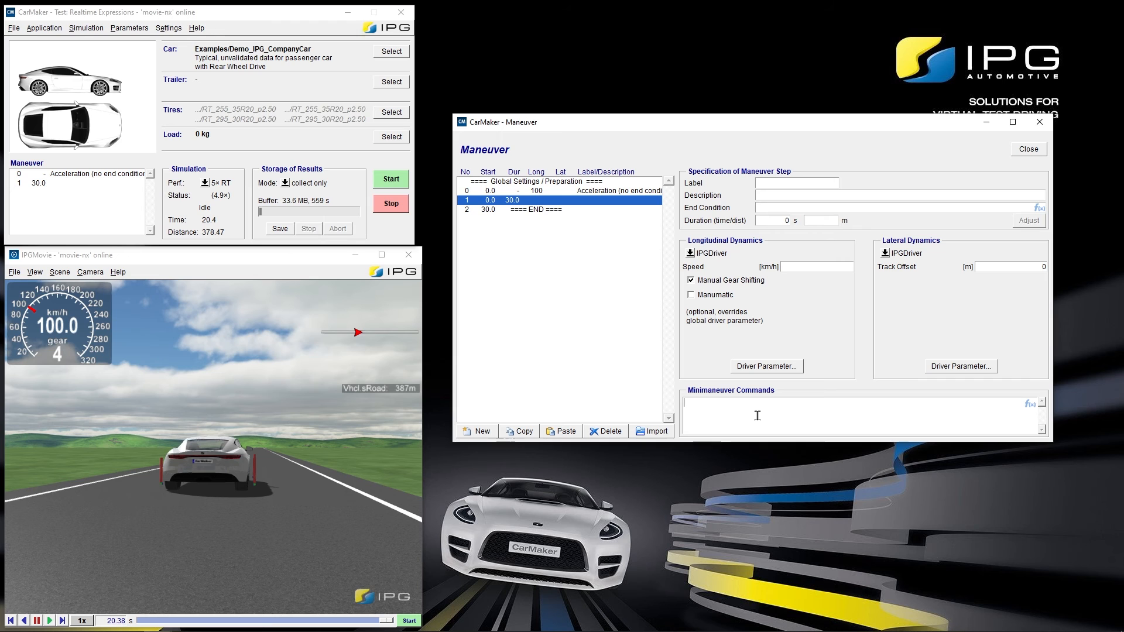
{"action": "type", "text": "Eval Log"}
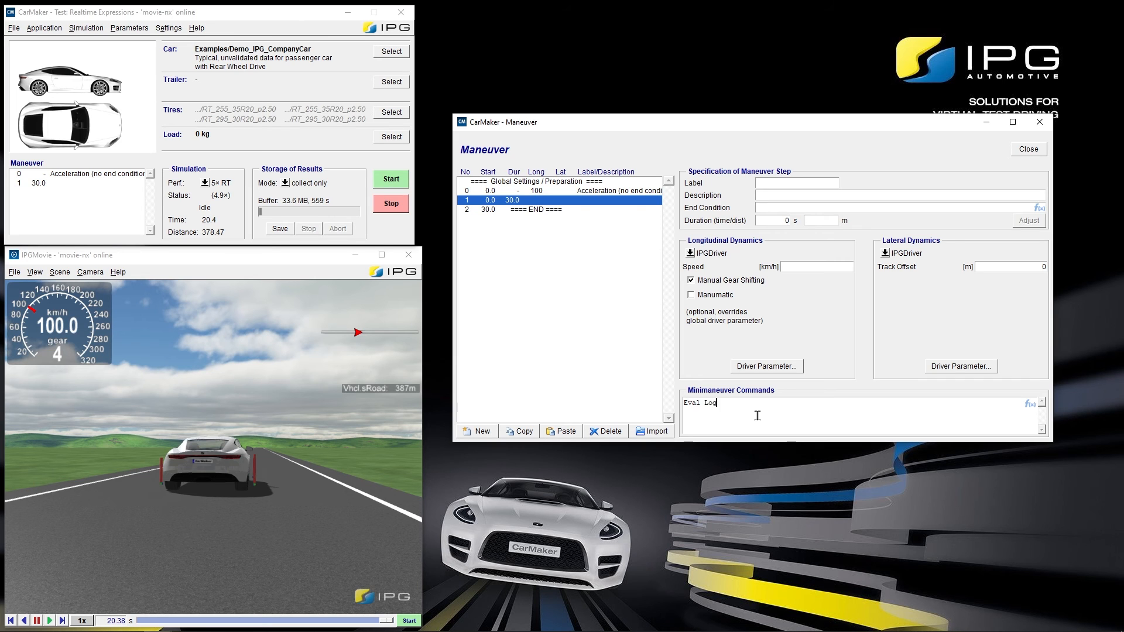
{"action": "type", "text": "(\""}
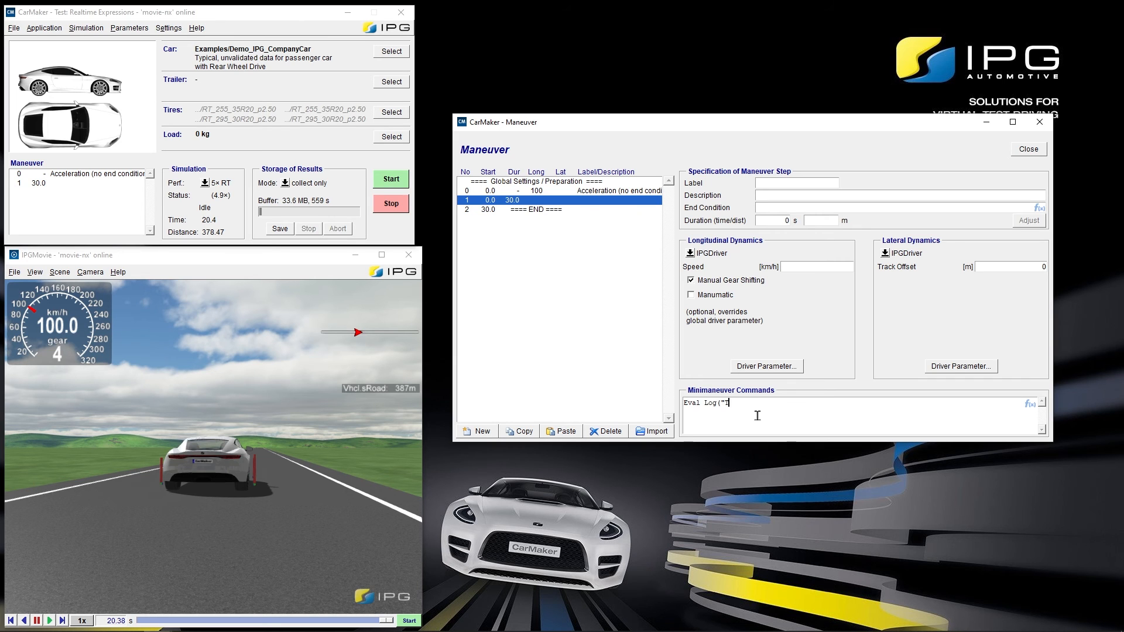
{"action": "type", "text": "Time span between"}
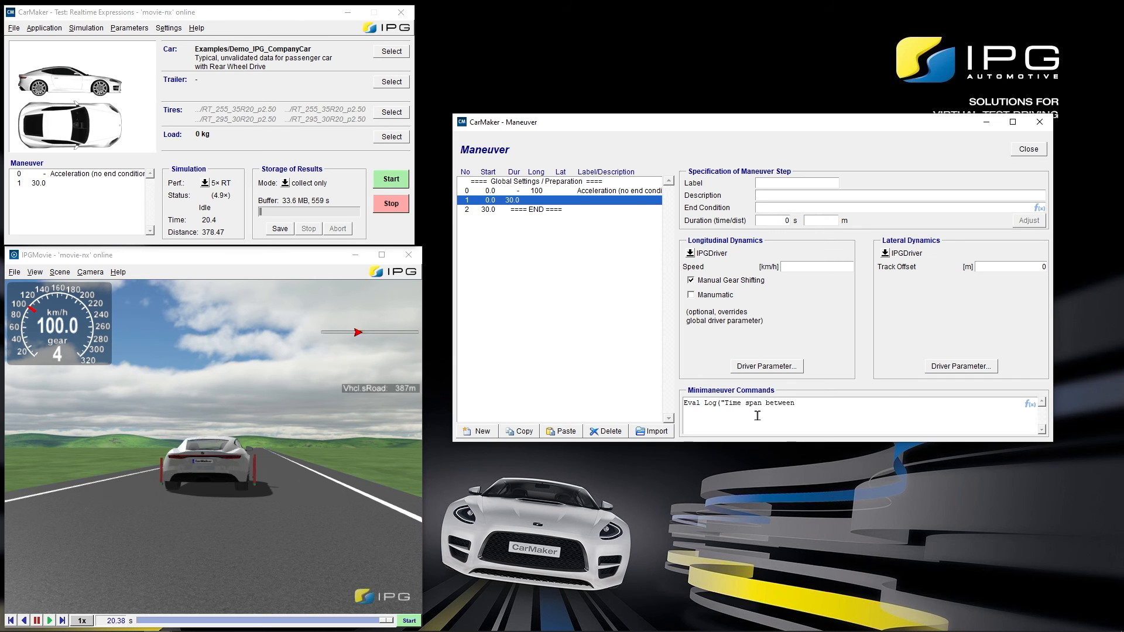
{"action": "type", "text": "100 and 200"}
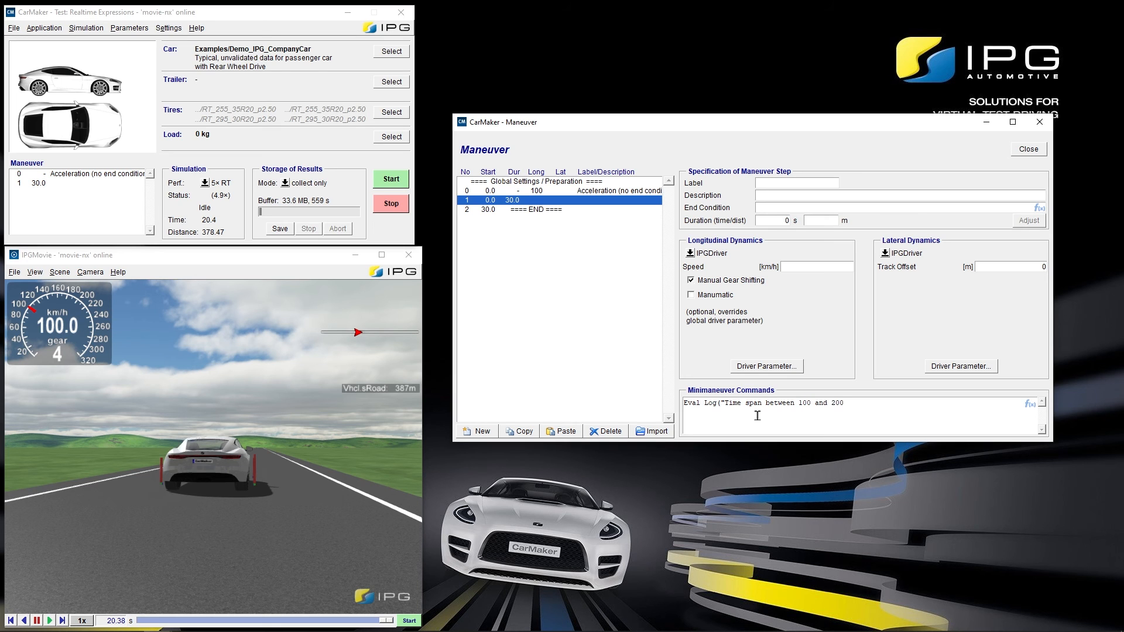
{"action": "type", "text": "meters:"}
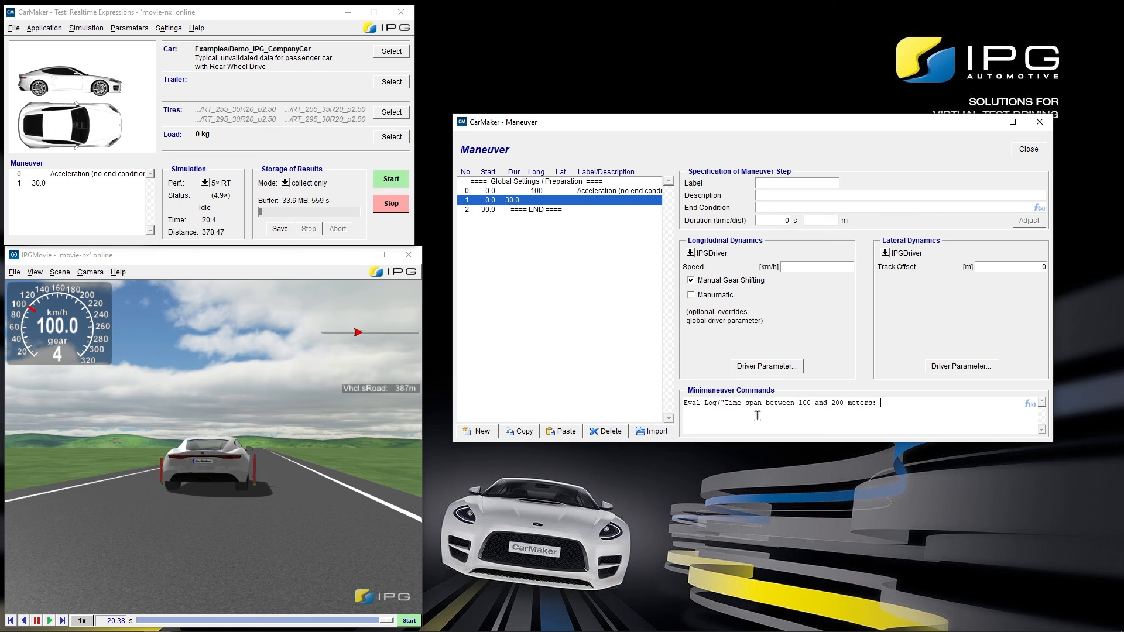
{"action": "type", "text": "%.2f s"}
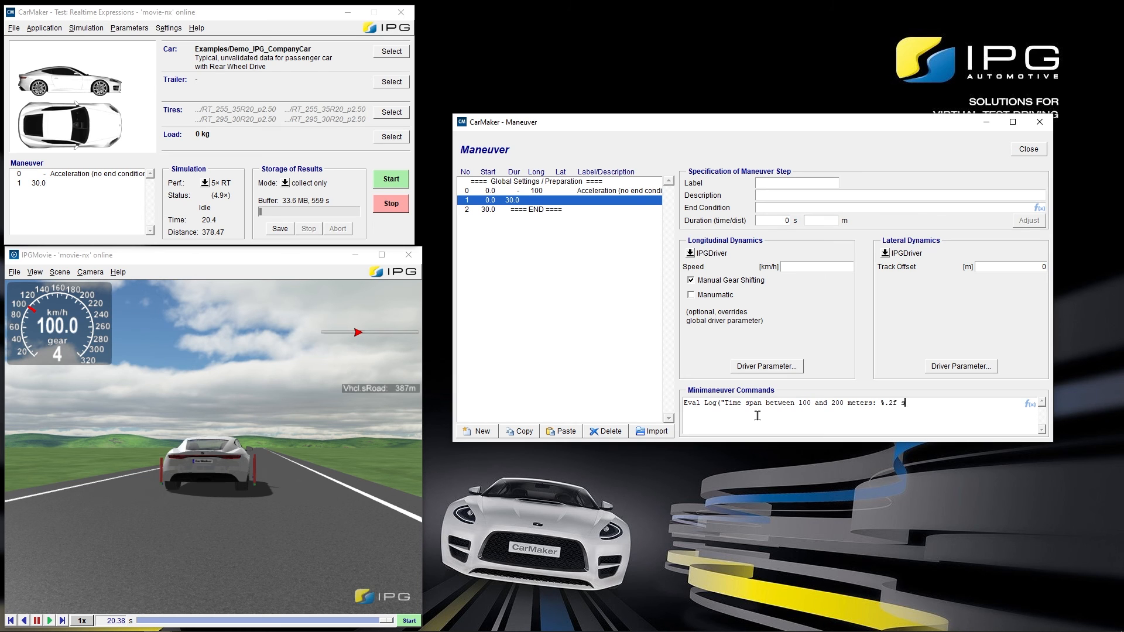
{"action": "type", "text": "\", t"}
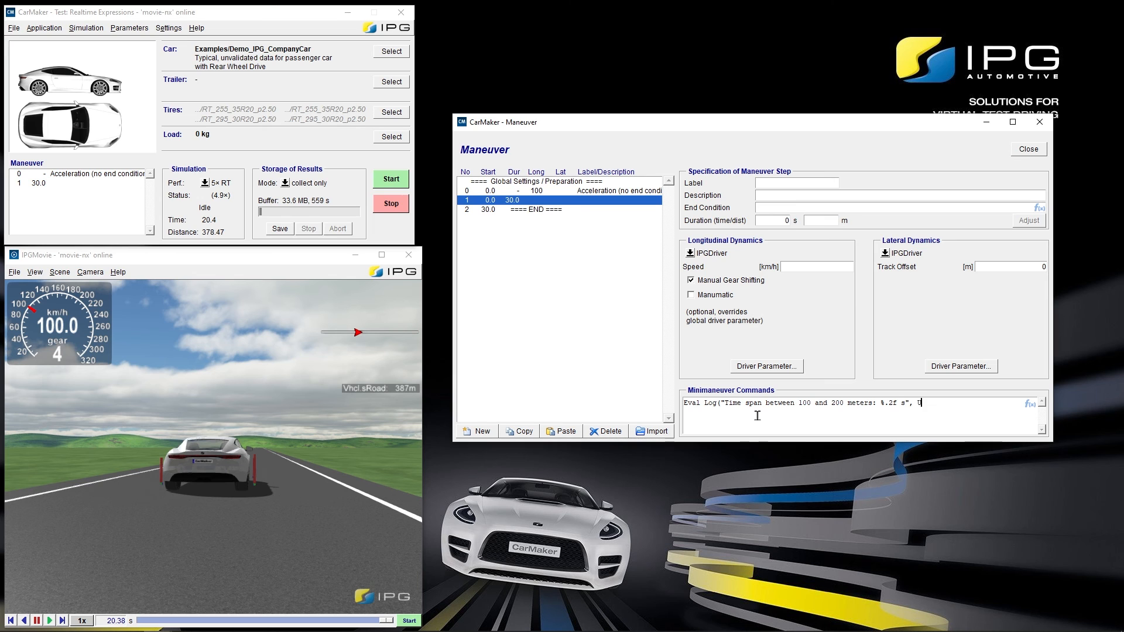
{"action": "type", "text": "User.deltaT"}
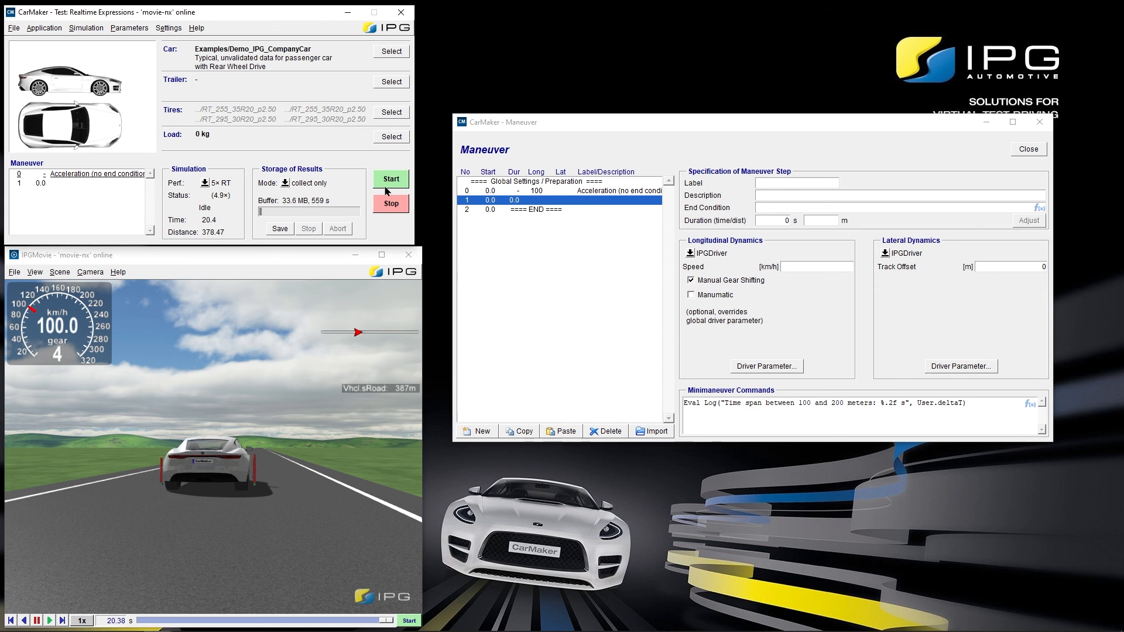
- Start the simulation run with the updated maneuver
{"action": "left_click", "coordinate": [390, 178]}
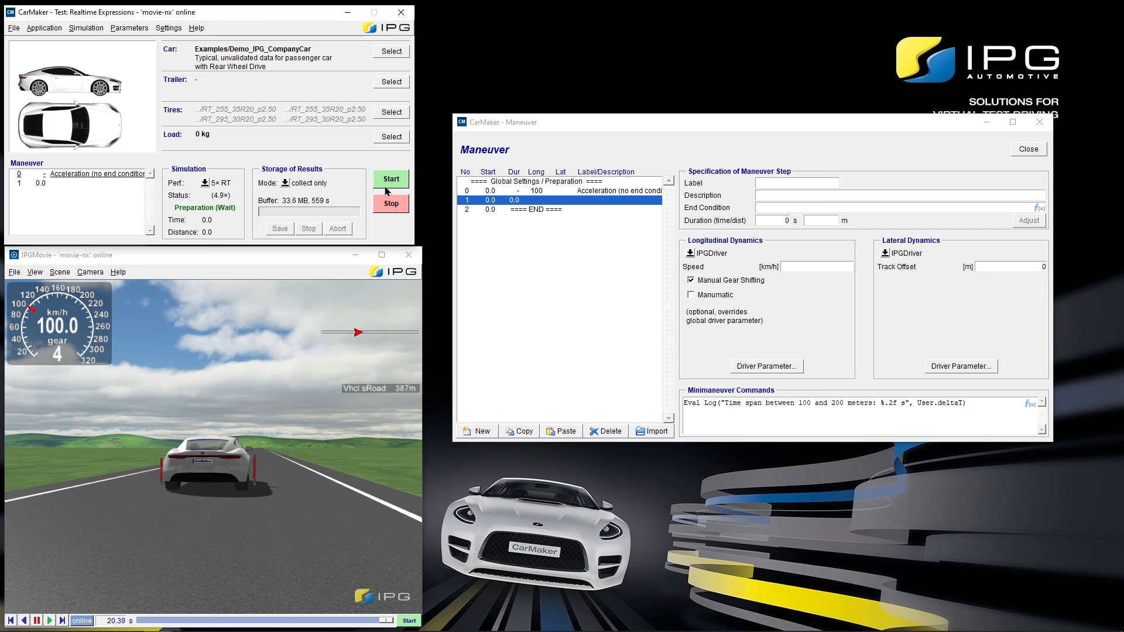
{"action": "left_click", "coordinate": [391, 178]}
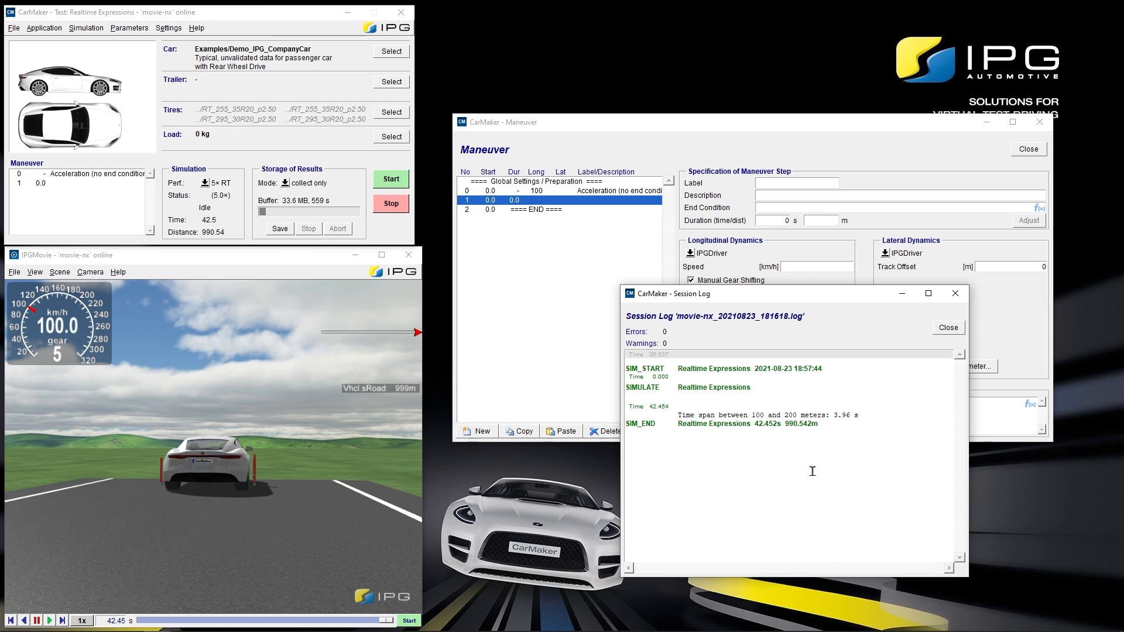
- Mark the logged 3.96 s time span in the session log and close it
{"action": "double_click", "coordinate": [844, 415]}
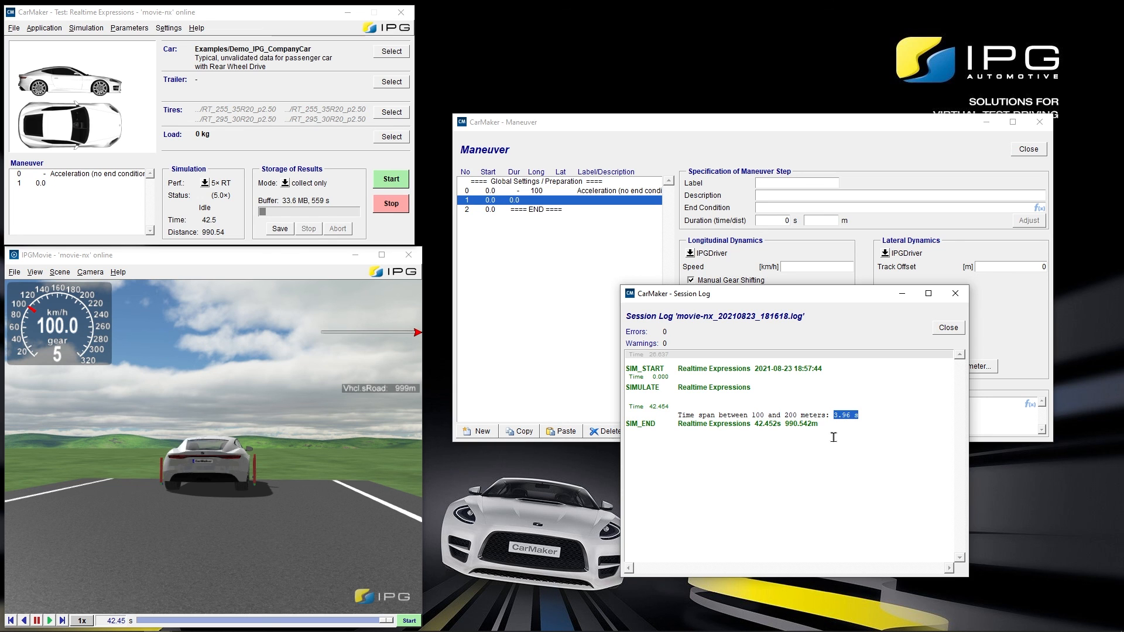
{"action": "mouse_move", "coordinate": [811, 523]}
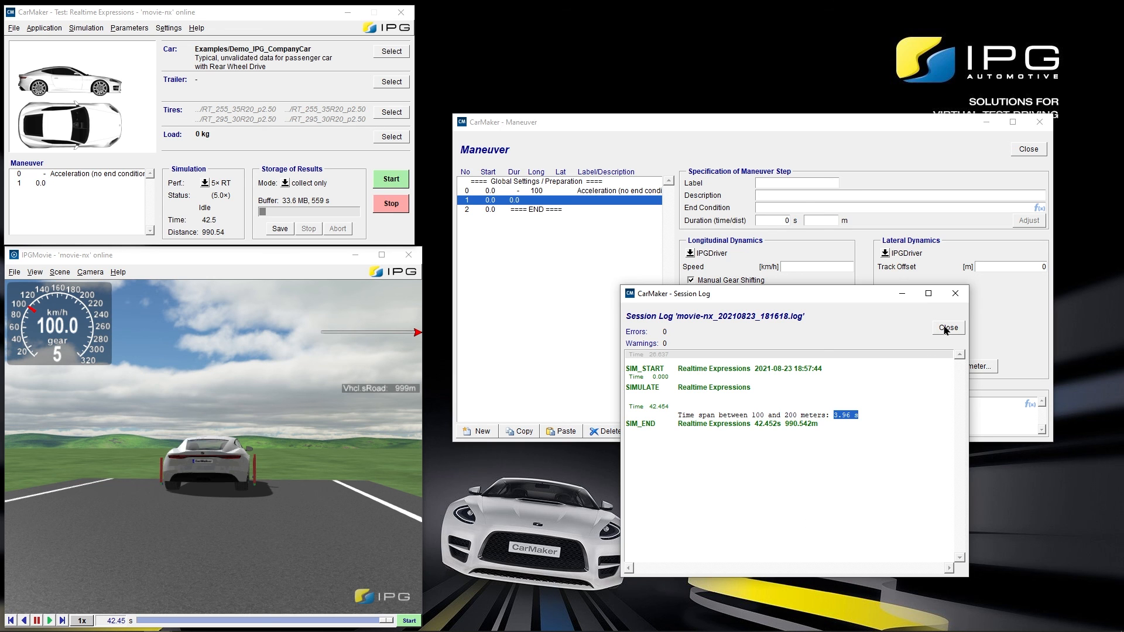
{"action": "left_click", "coordinate": [948, 327]}
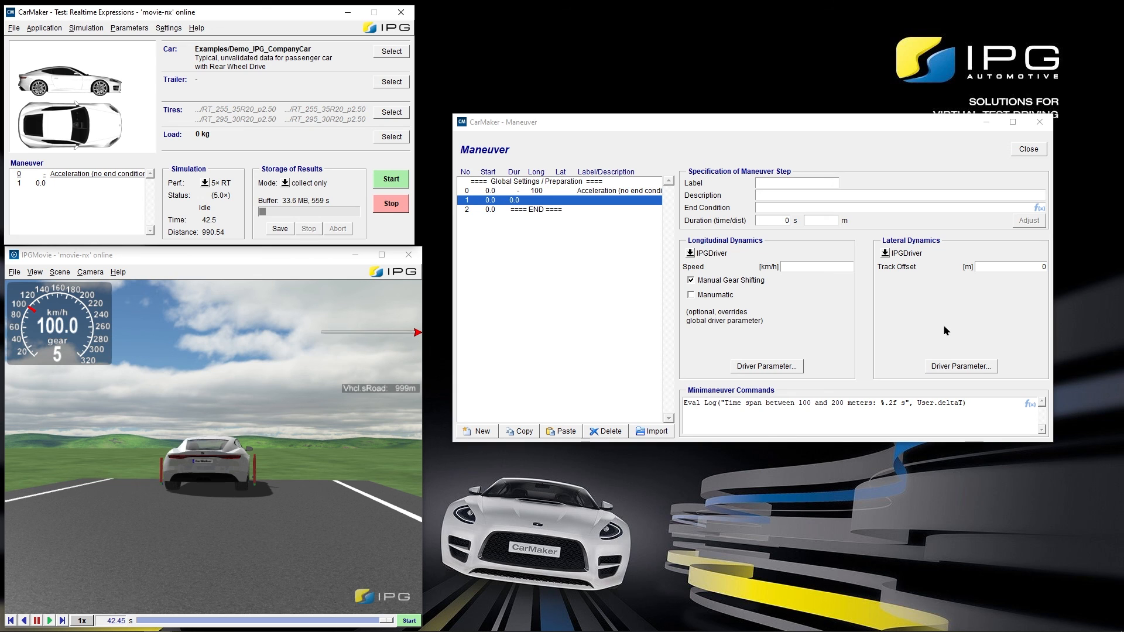
{"action": "mouse_move", "coordinate": [283, 71]}
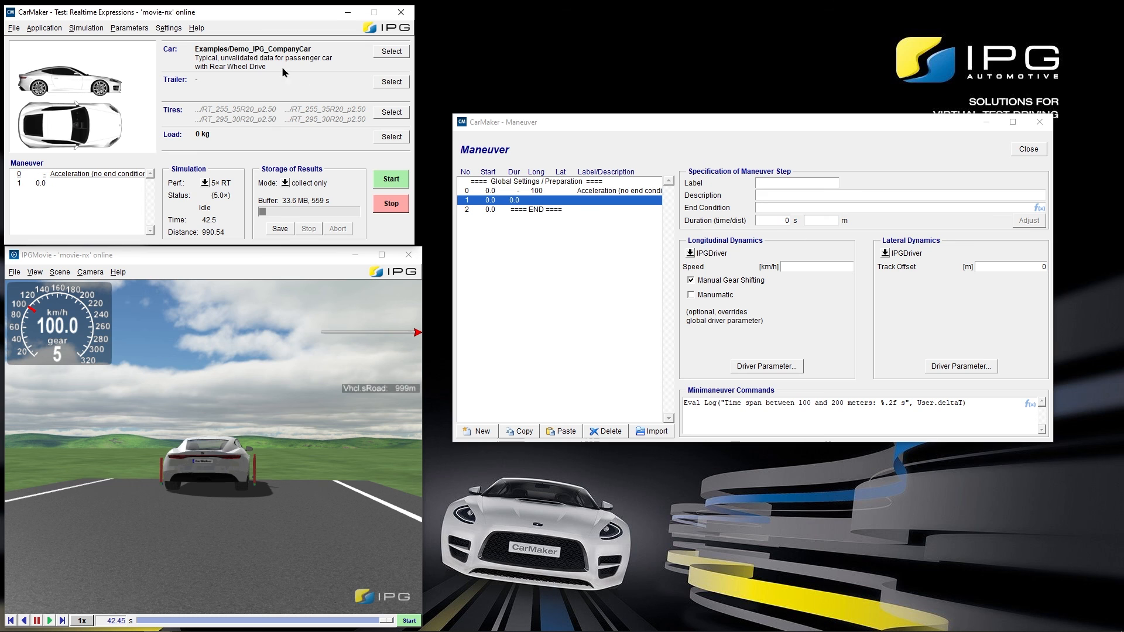
- Show the Load TestRun browser and expand Product Examples > BasicFunctions
{"action": "left_click", "coordinate": [13, 27]}
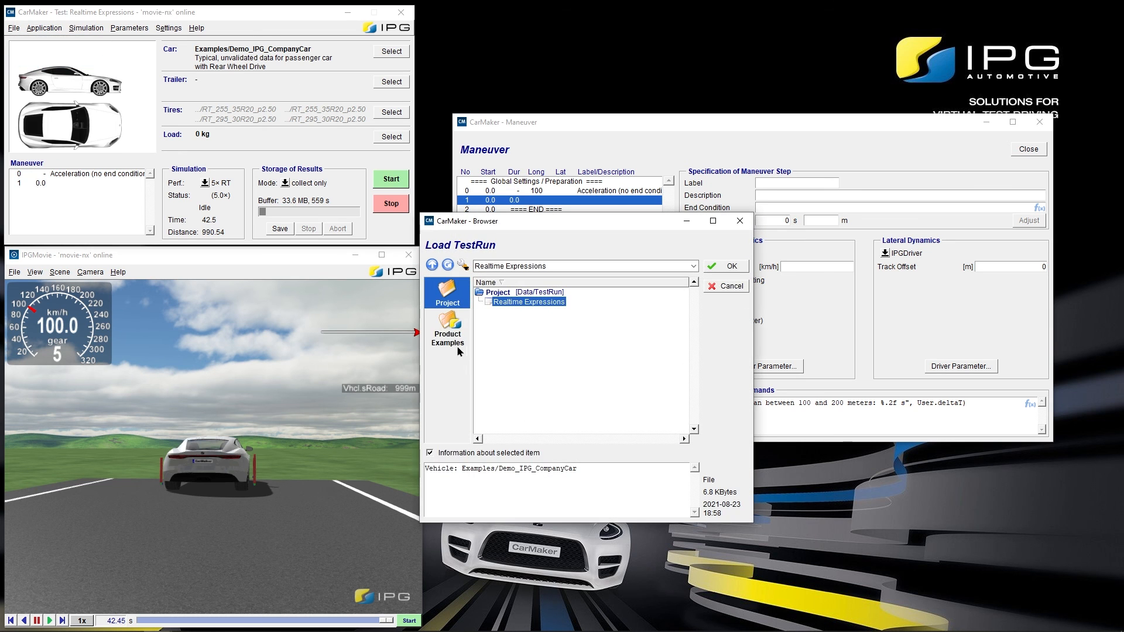
{"action": "left_click", "coordinate": [446, 328]}
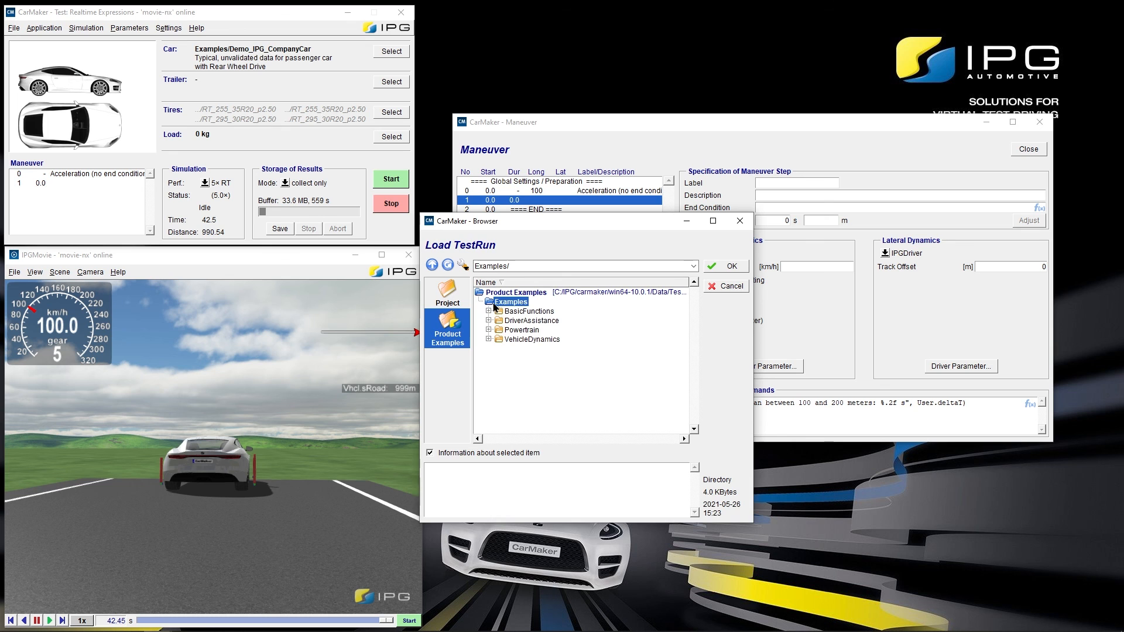
{"action": "double_click", "coordinate": [527, 310]}
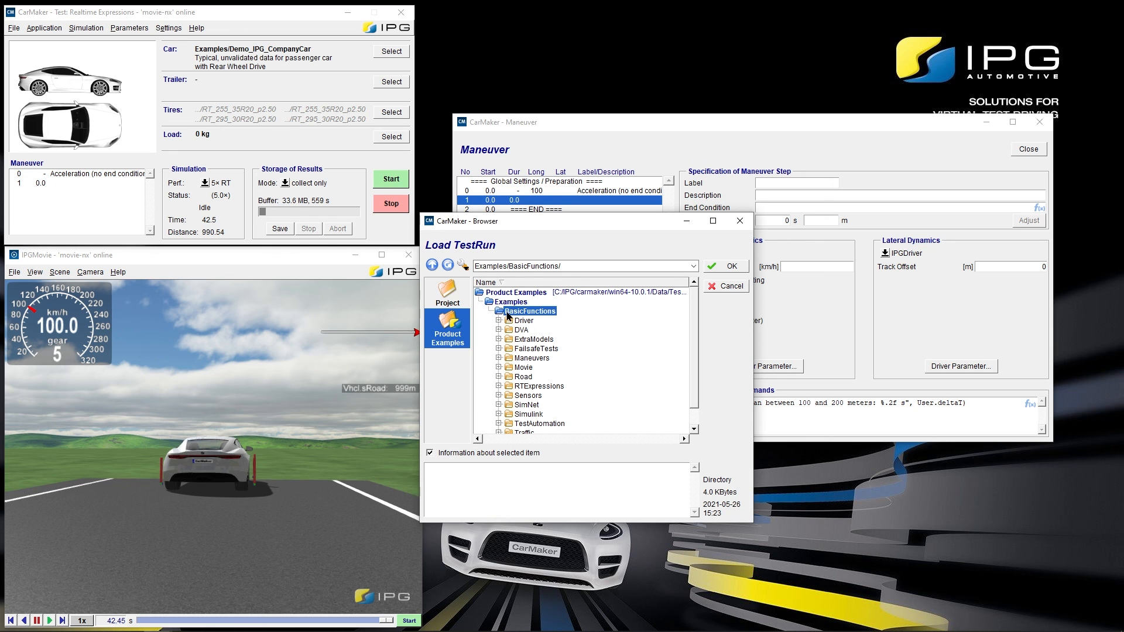